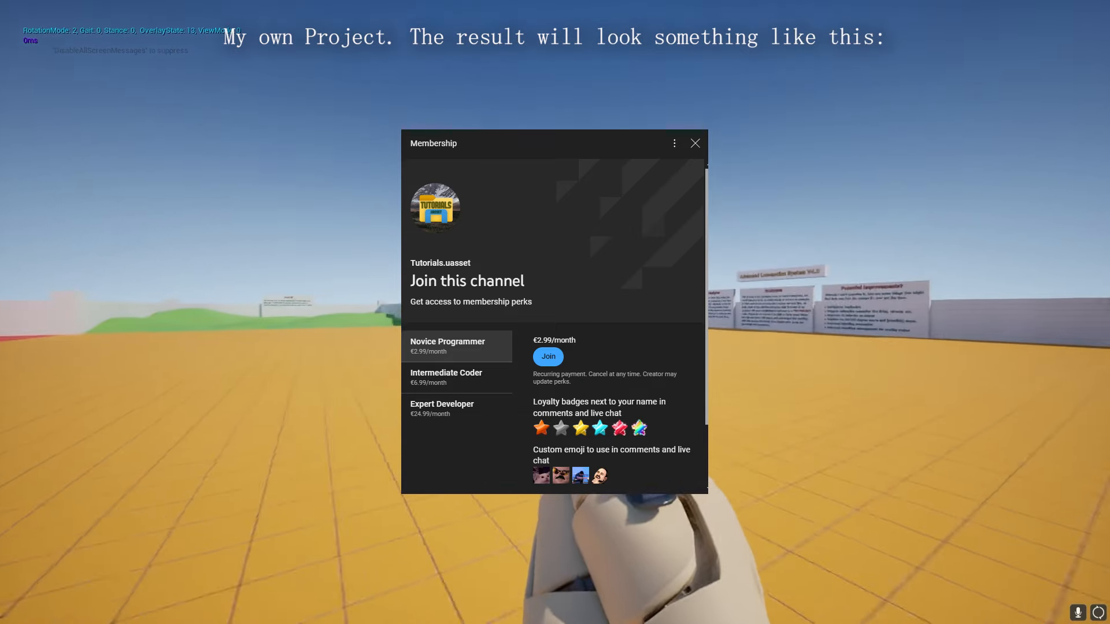
Download the ALSReplicated repository as a ZIP archive from its Code menu
click(694, 143)
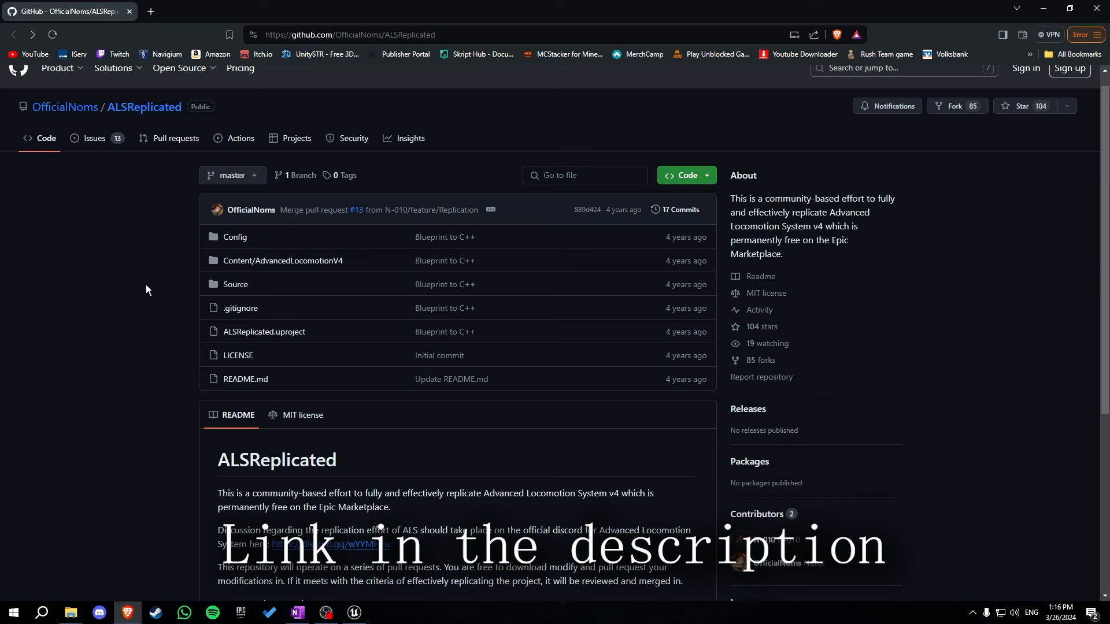
click(684, 175)
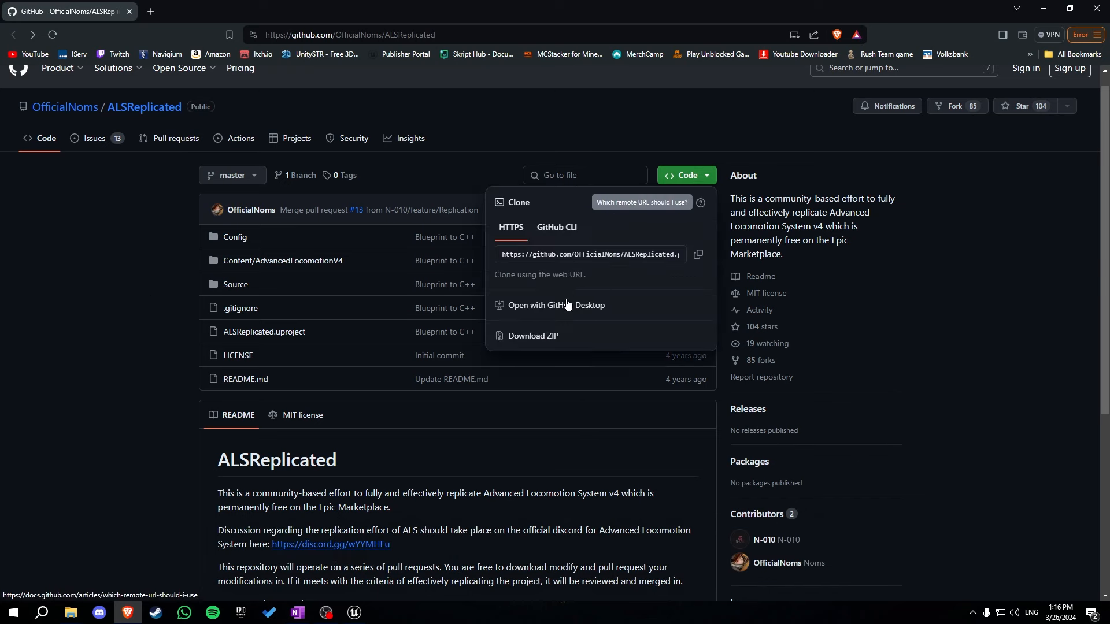
click(533, 340)
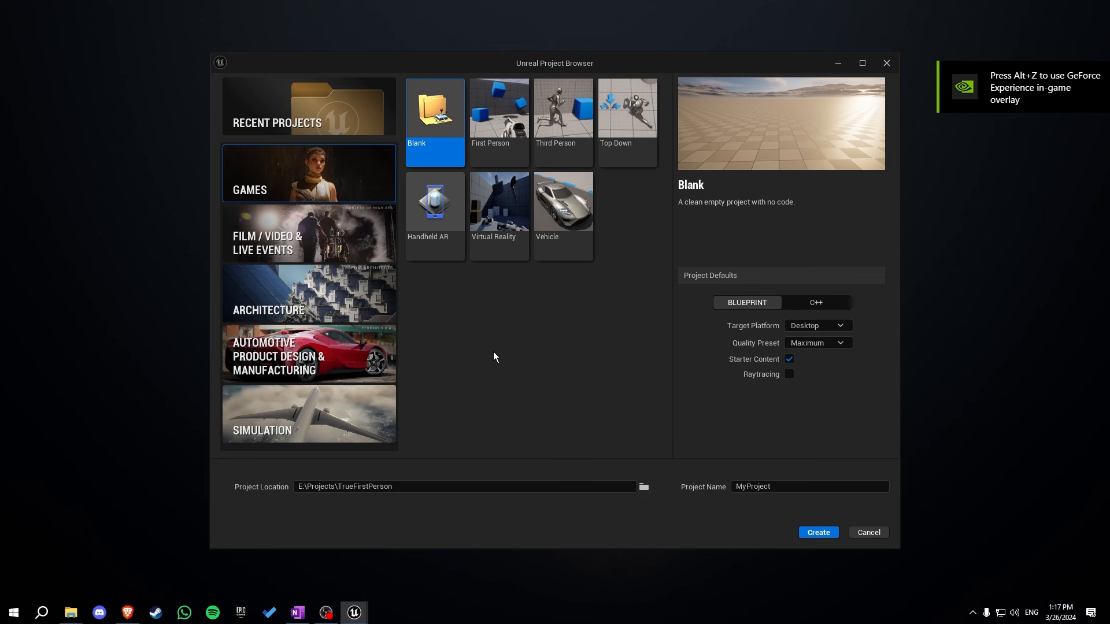
mouse_move(500, 359)
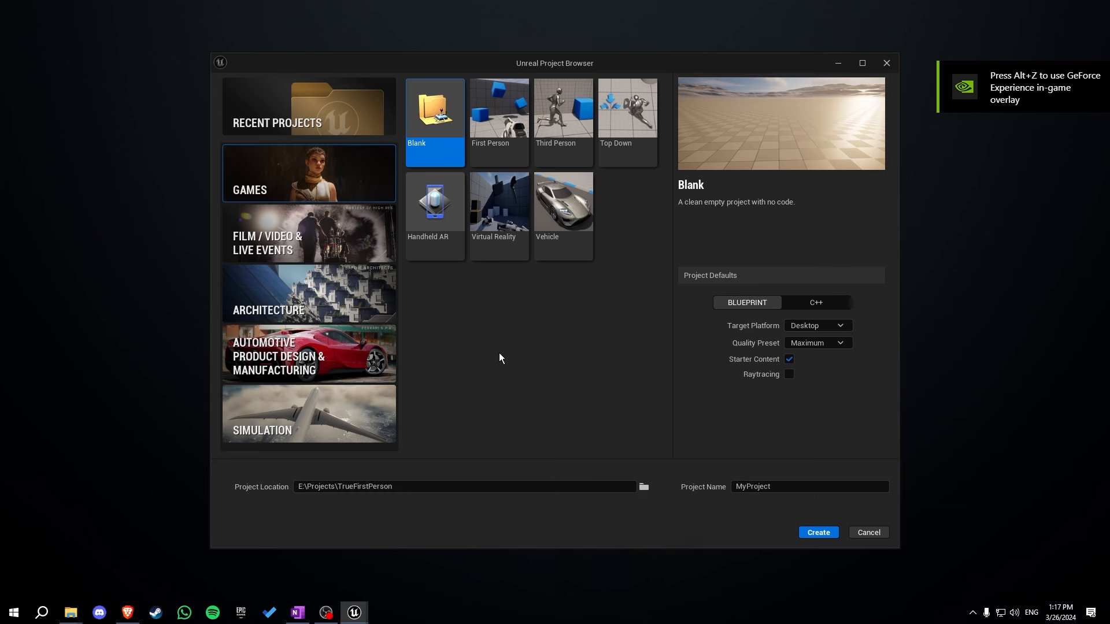
Create blank project TrueFirstPersonTut in a new E:\Projects\TrueFirstPersonTutorial folder
click(643, 486)
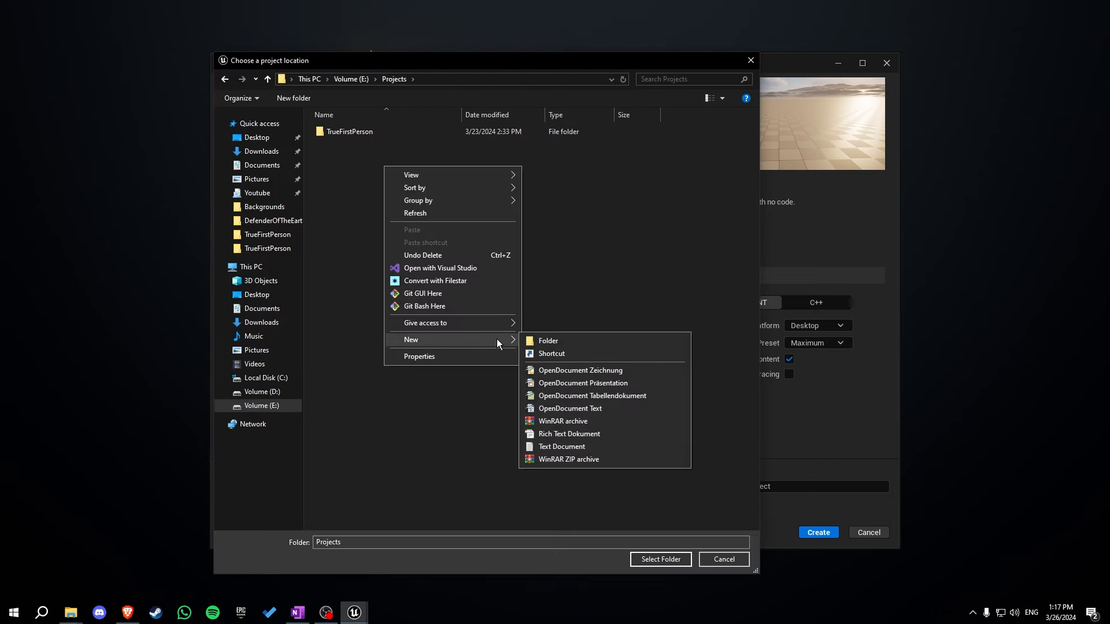
click(548, 341)
text(TrueFirstPersonTutorial)
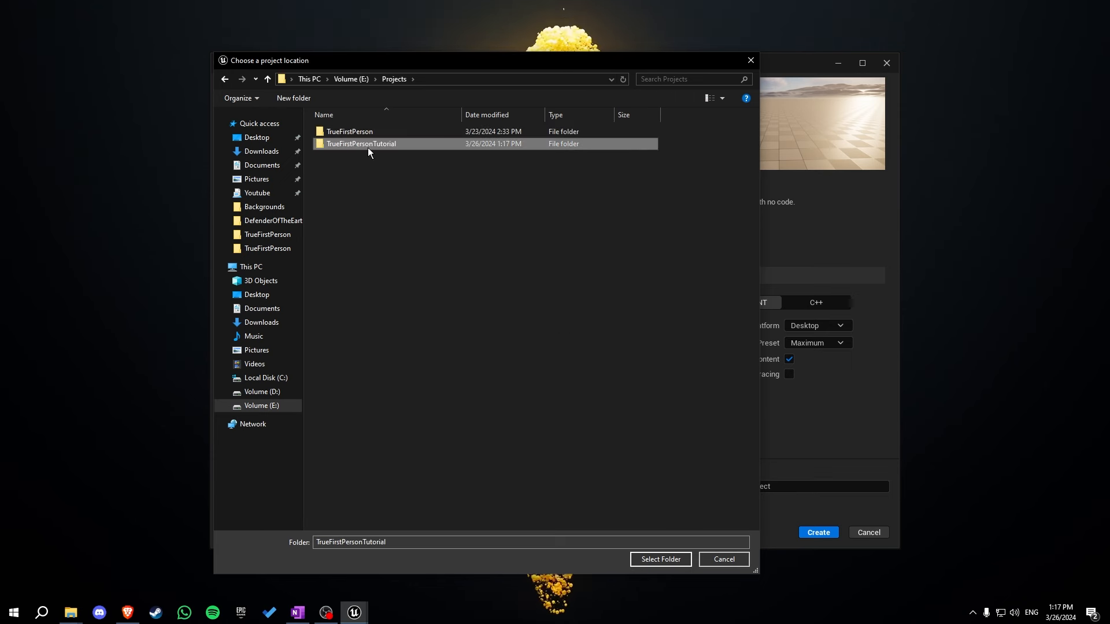
click(660, 559)
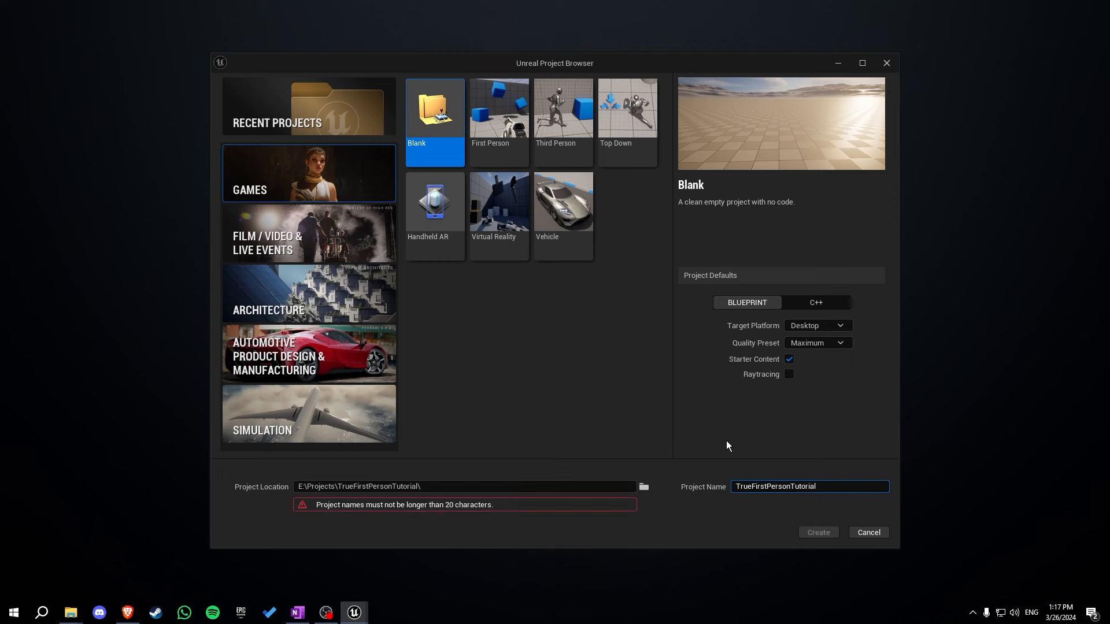
key(Backspace)
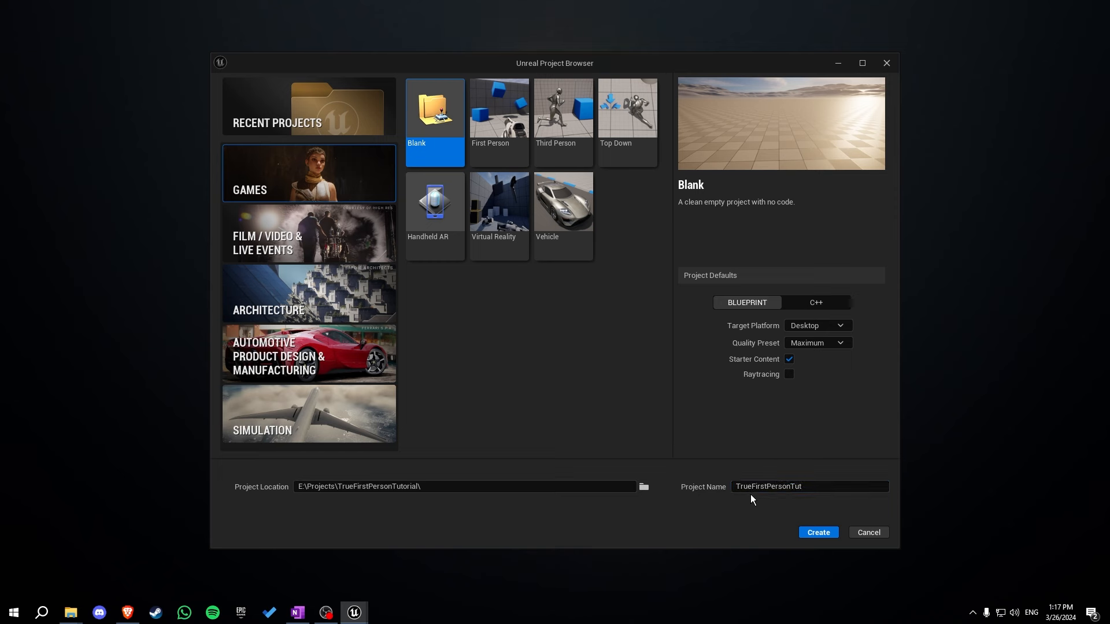
click(818, 533)
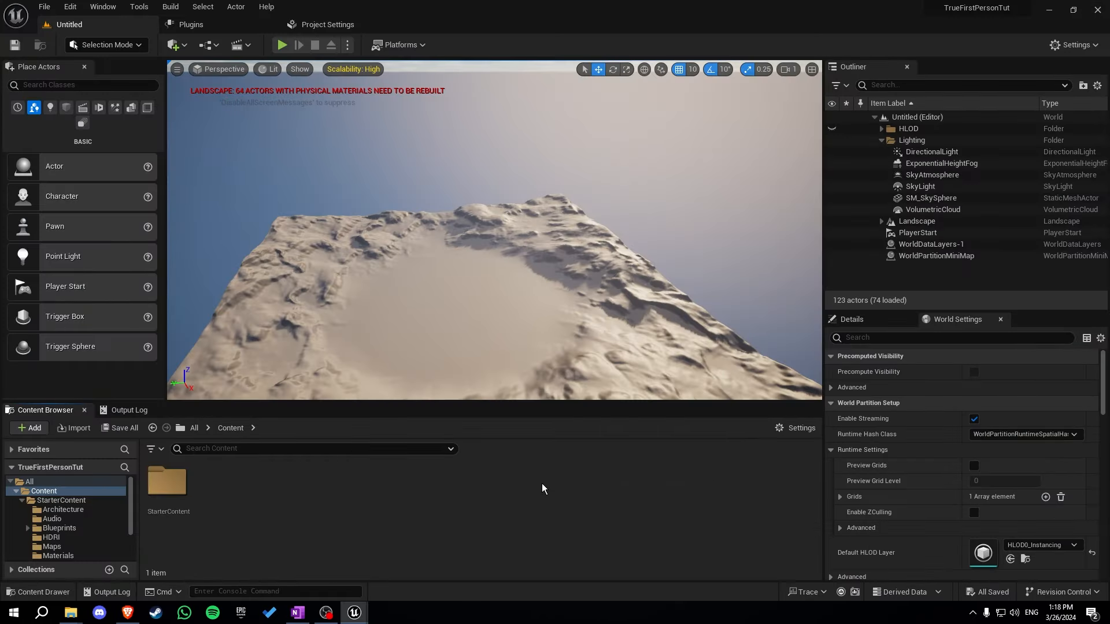
Open the TrueFirstPersonTut project folder and the ALSReplicated-master folder inside the archive
click(68, 612)
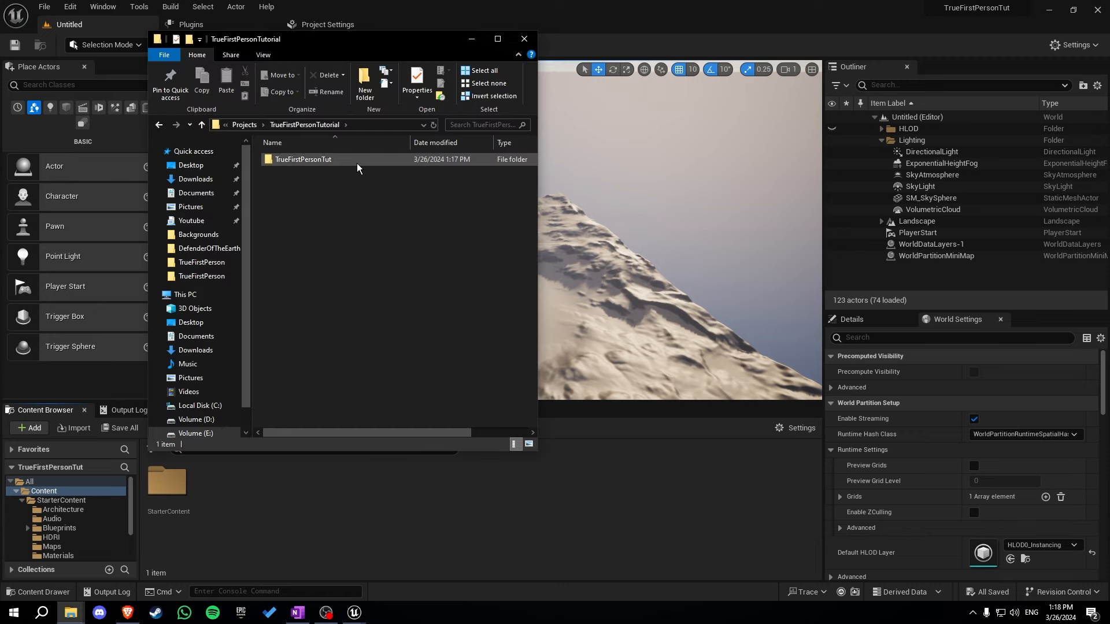
double_click(303, 158)
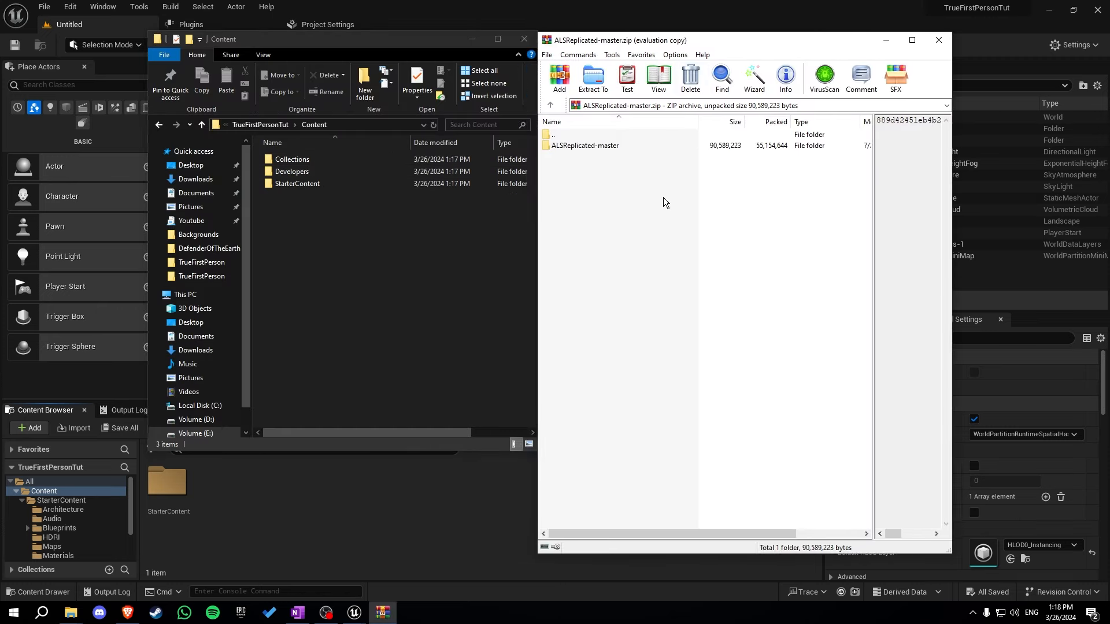
double_click(585, 145)
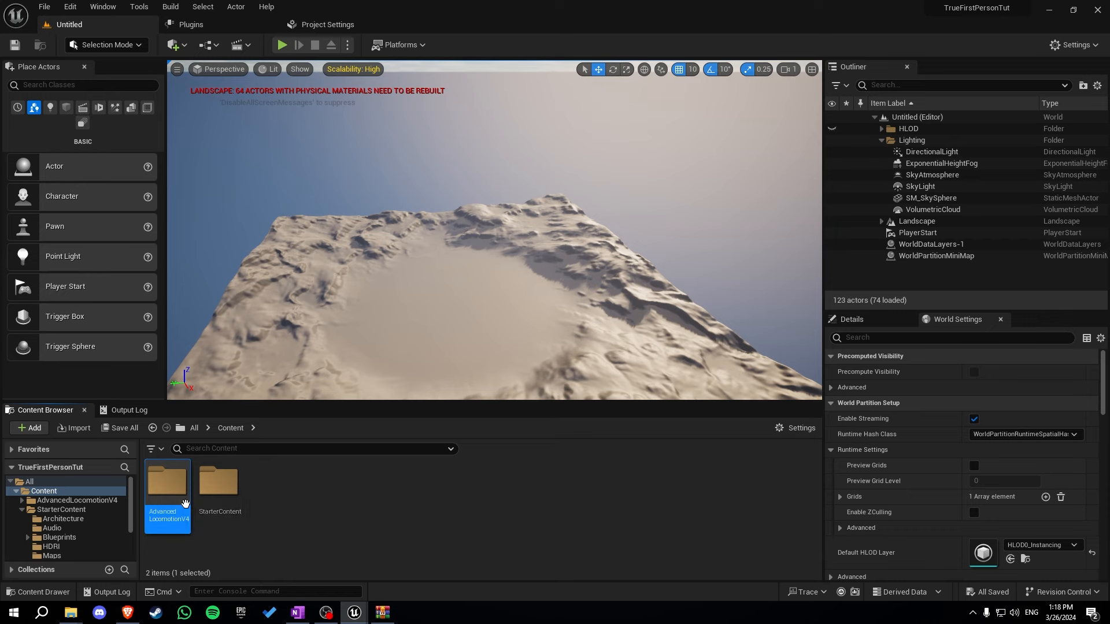
Open AdvancedLocomotionV4 and replace the project's Config ini files with the archive's
double_click(167, 483)
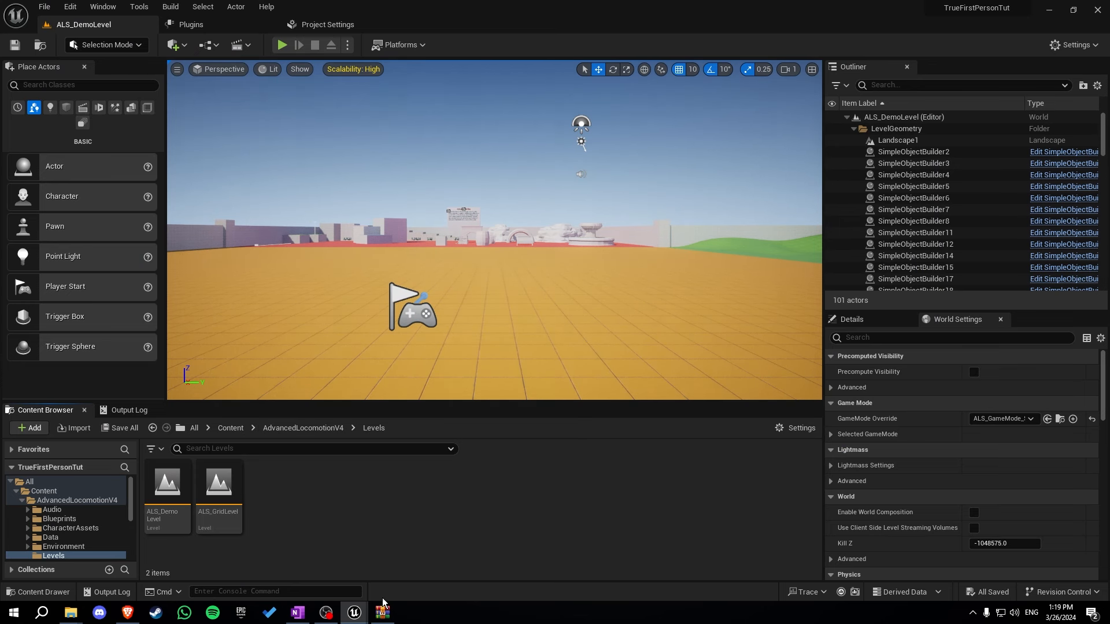
click(382, 613)
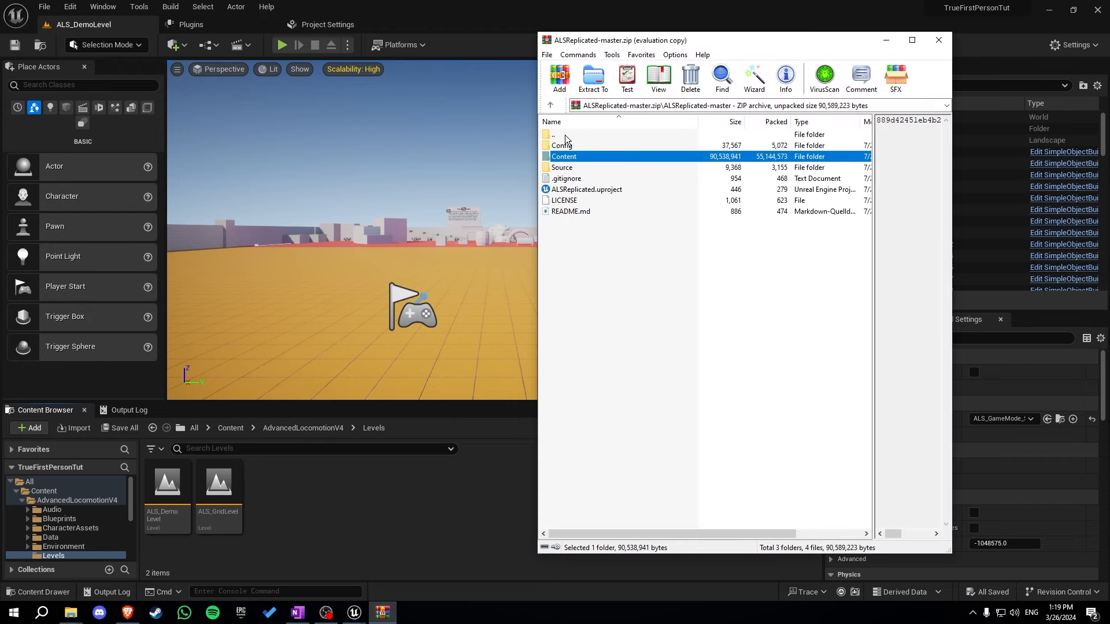
double_click(561, 145)
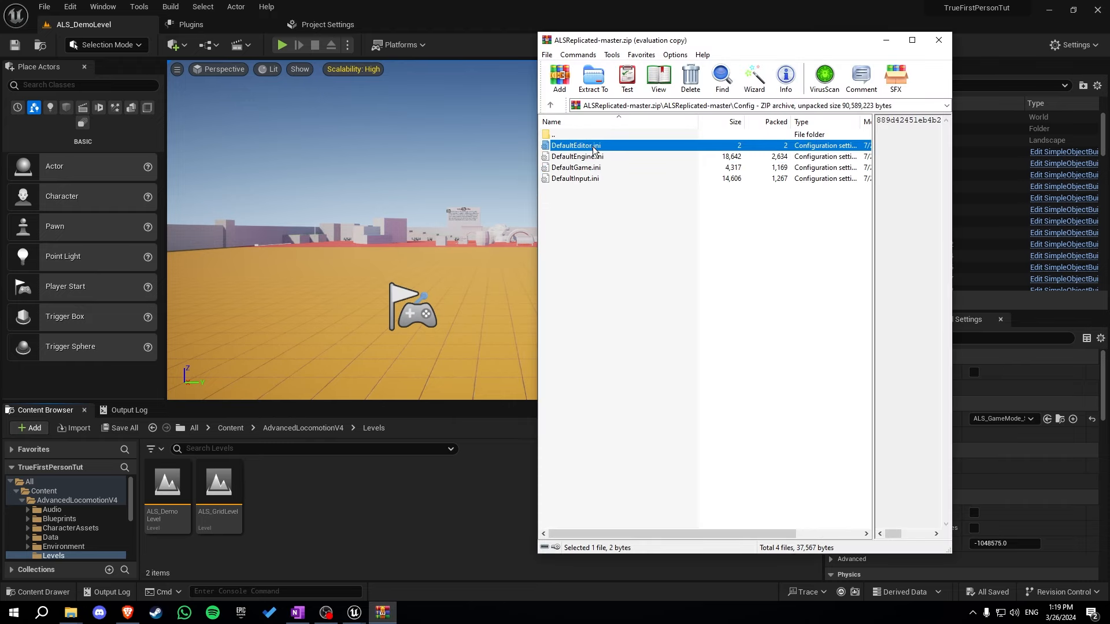
click(574, 179)
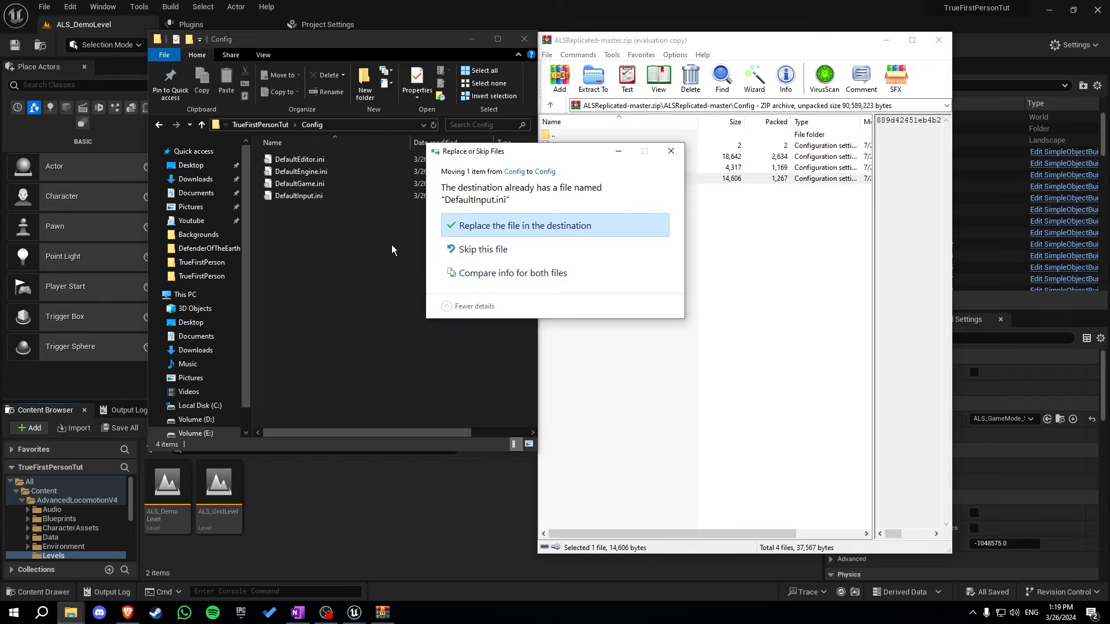
click(524, 225)
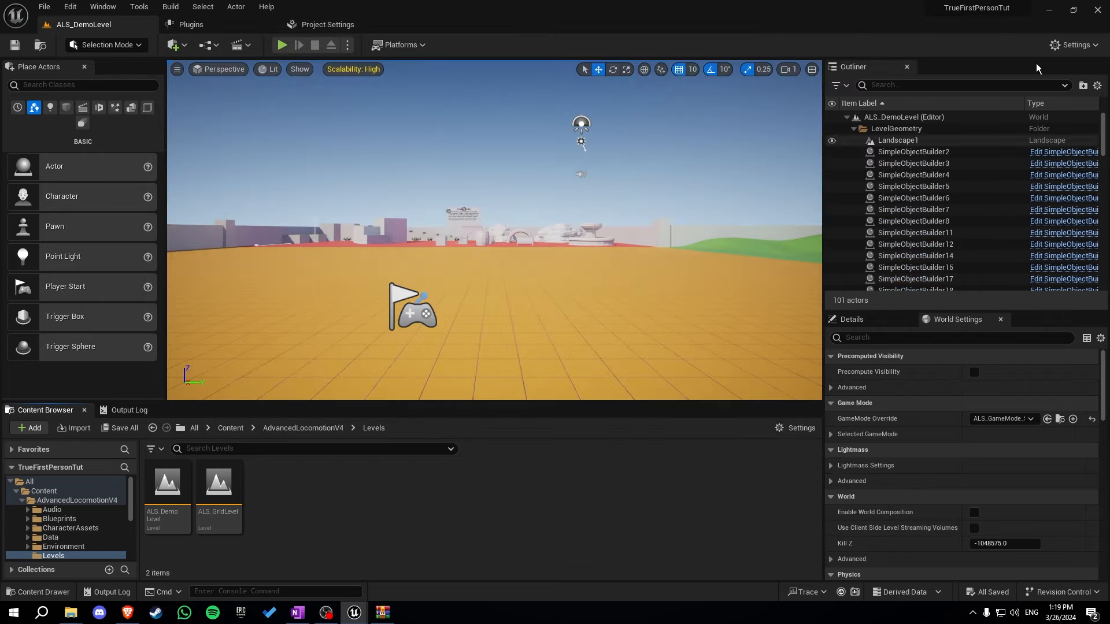
Create TFP_Character_BP as a child of ALS_Base_CharacterBP in CharacterLogic
click(281, 45)
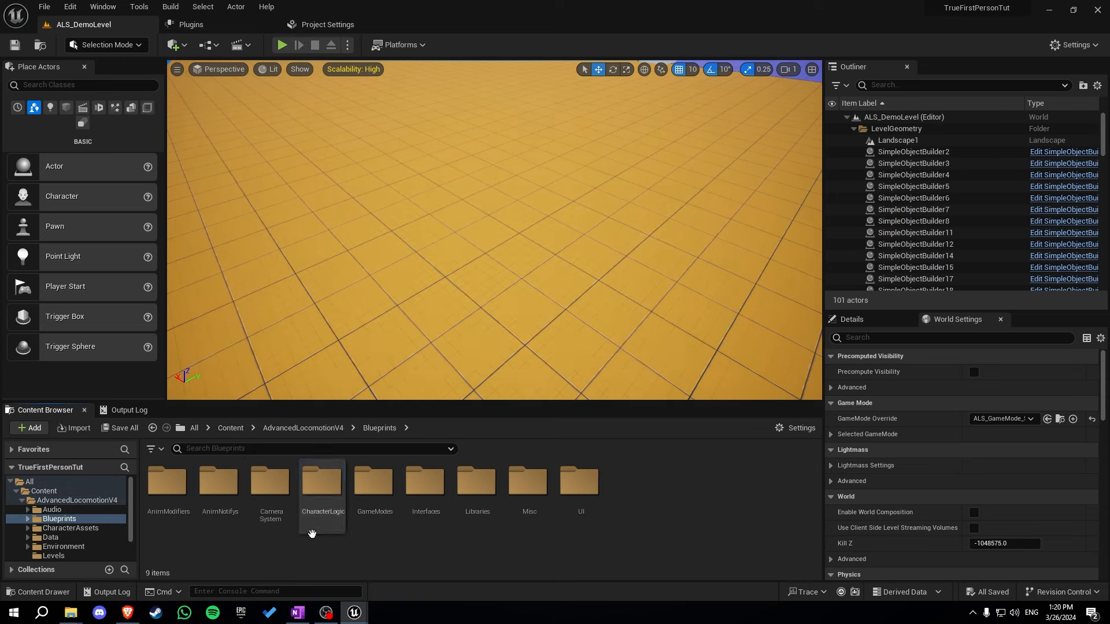
double_click(321, 485)
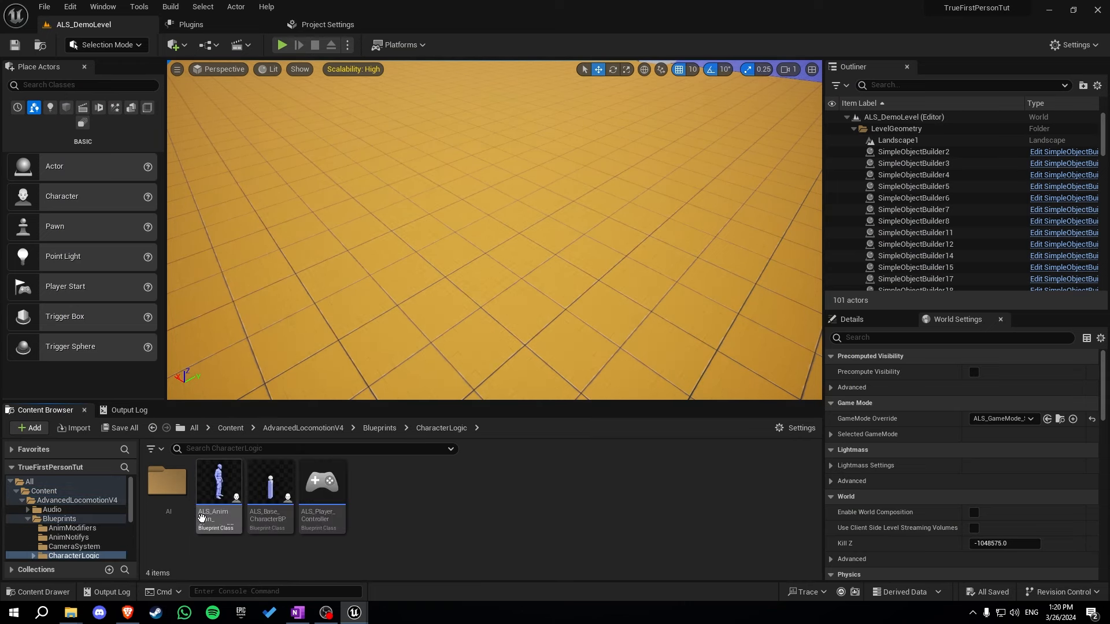
right_click(218, 485)
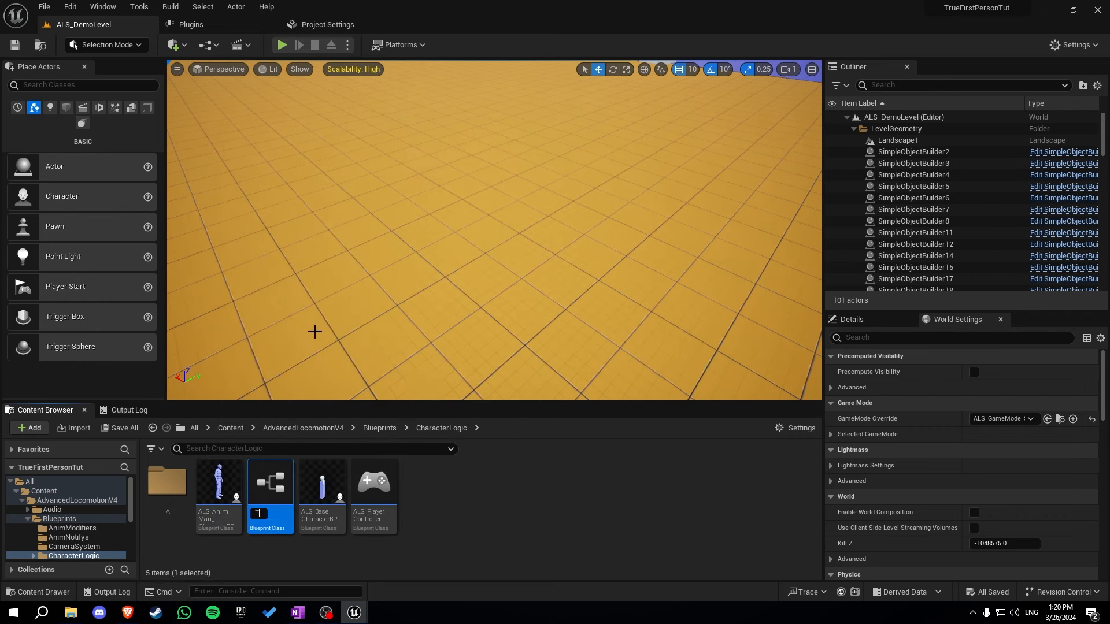
text(TFP_Character_BP)
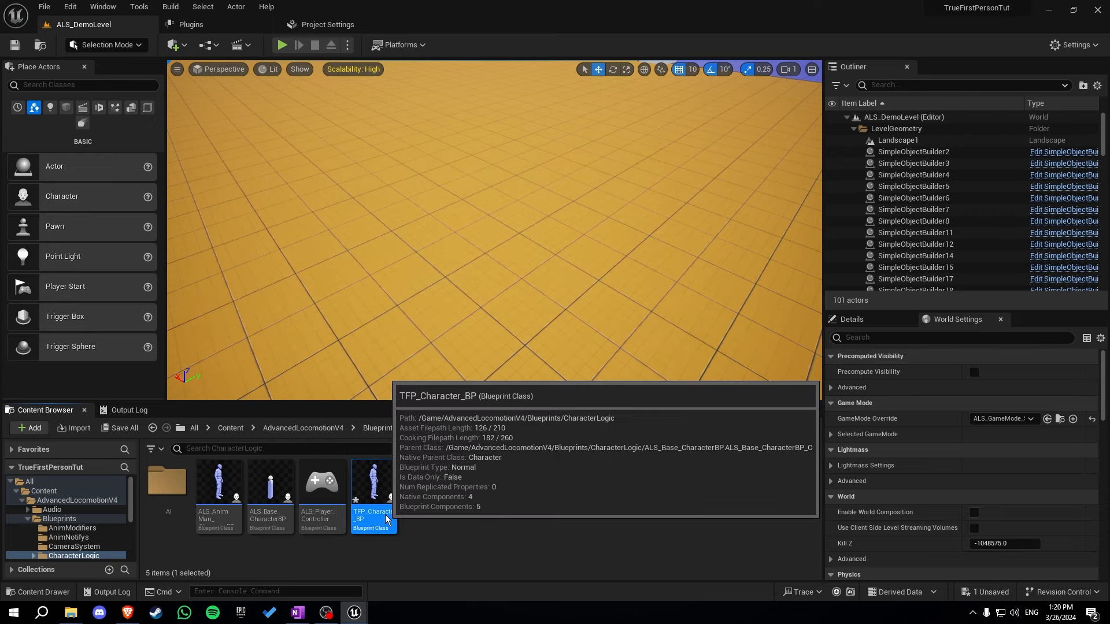
Open TFP_Character_BP and add an FPCamera camera component under the mesh
double_click(373, 481)
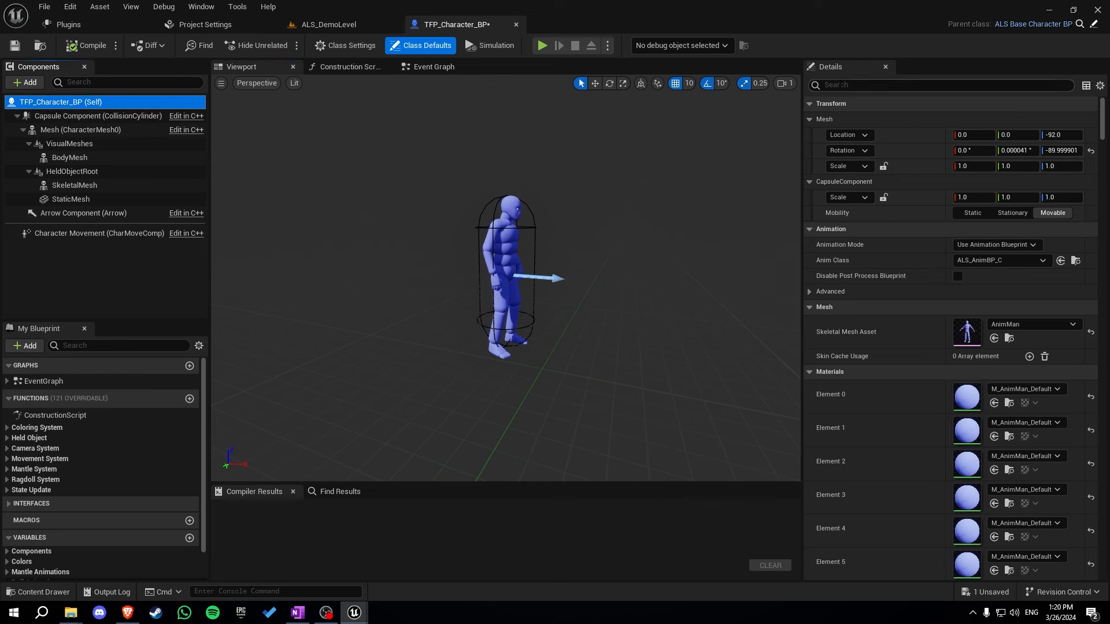
text(tags)
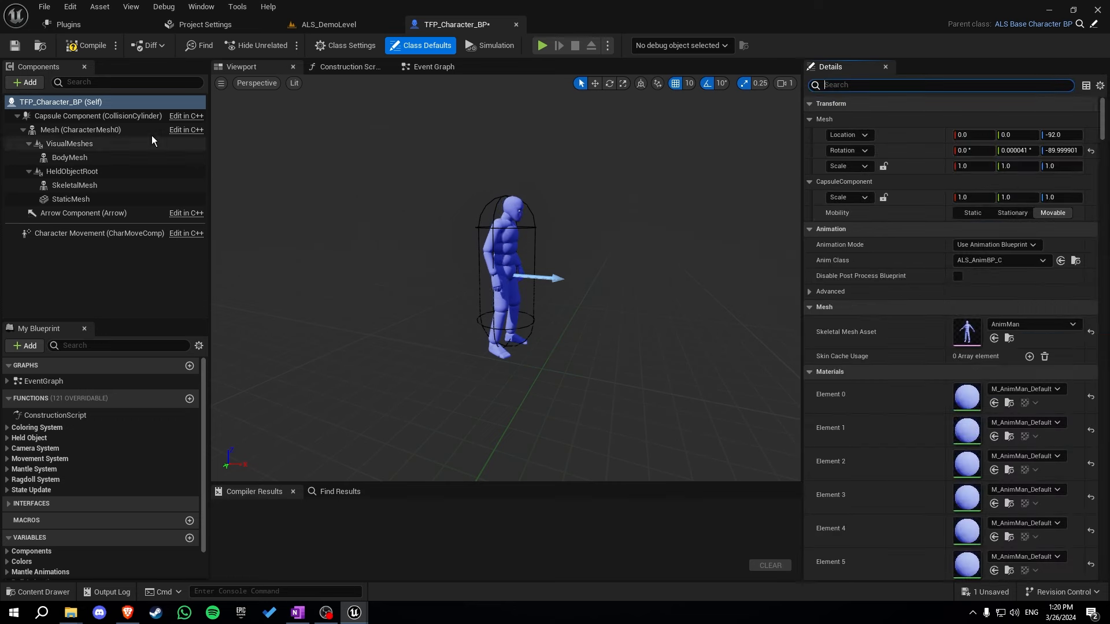
mouse_move(88, 45)
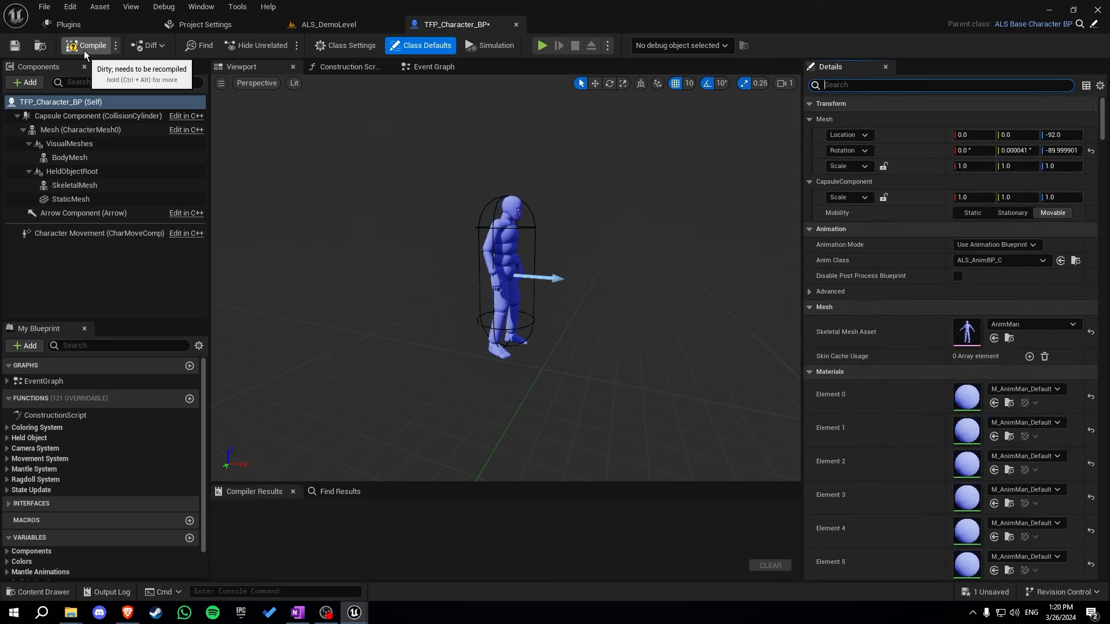
click(24, 82)
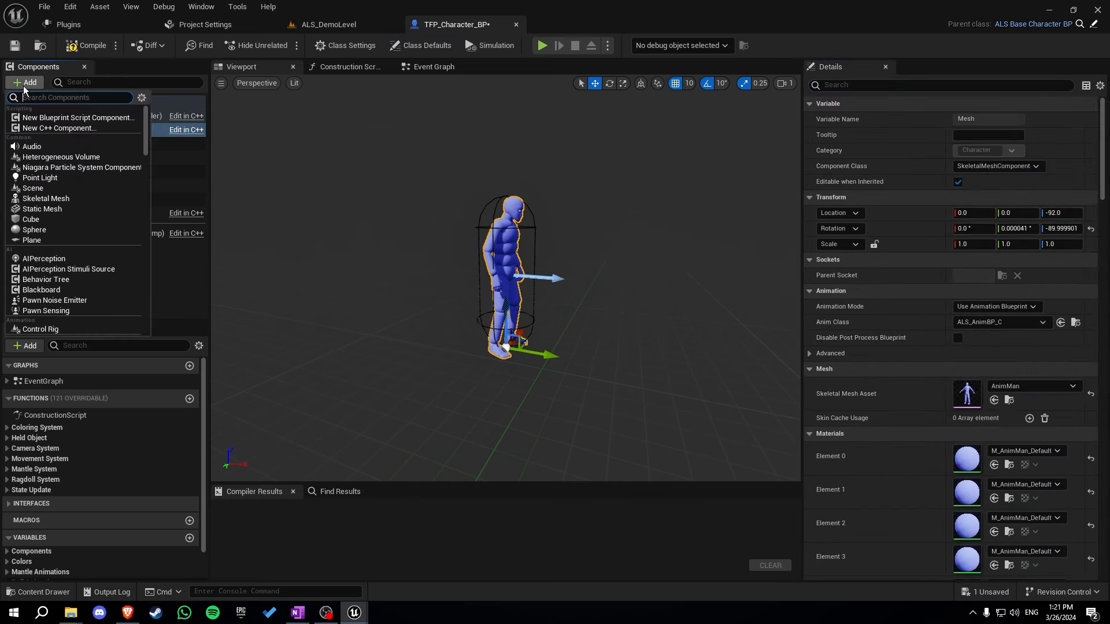
text(camera)
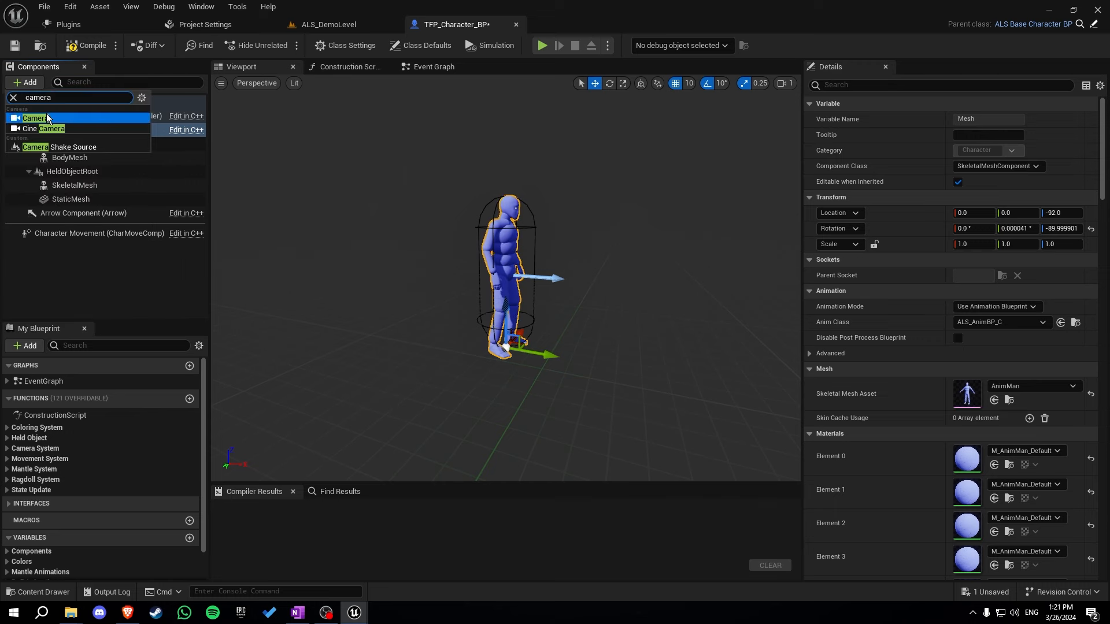
click(35, 118)
text(FPCamera)
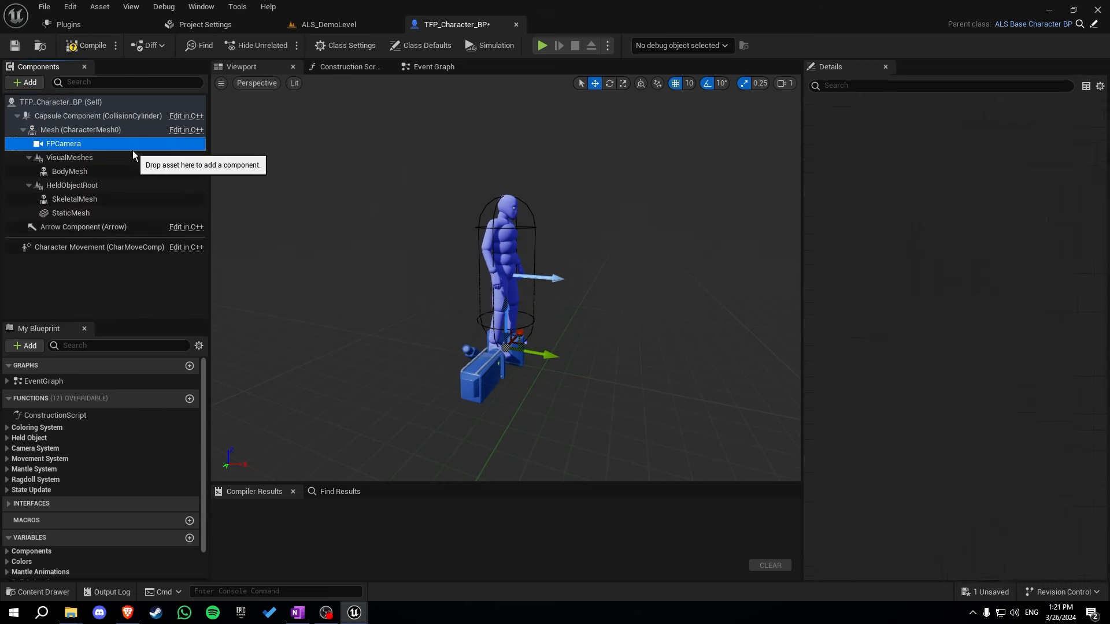
click(63, 143)
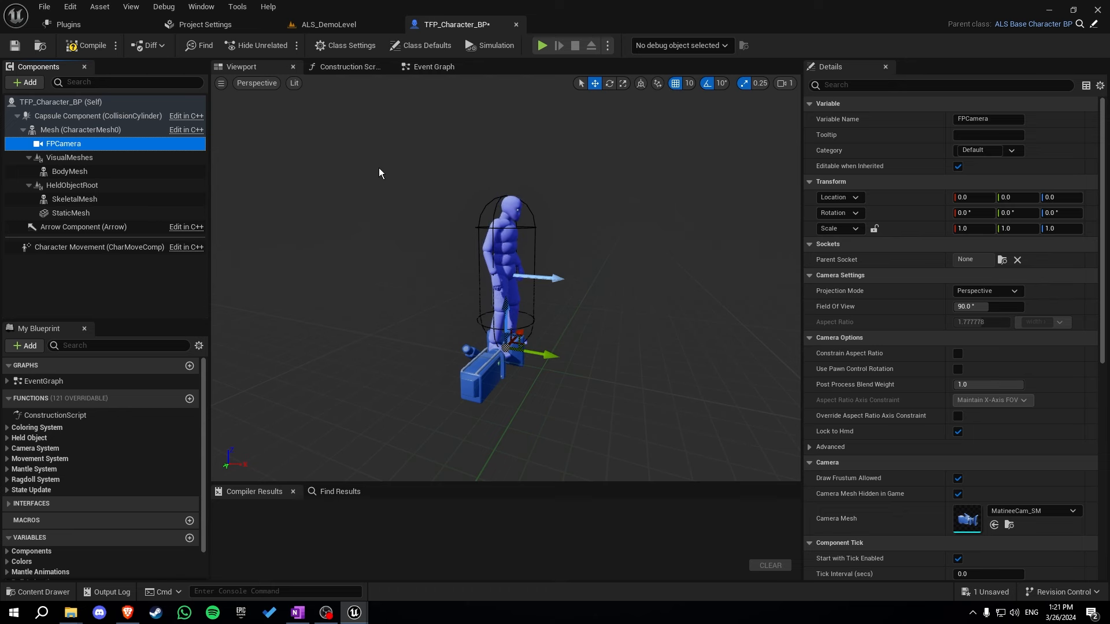
mouse_move(1001, 259)
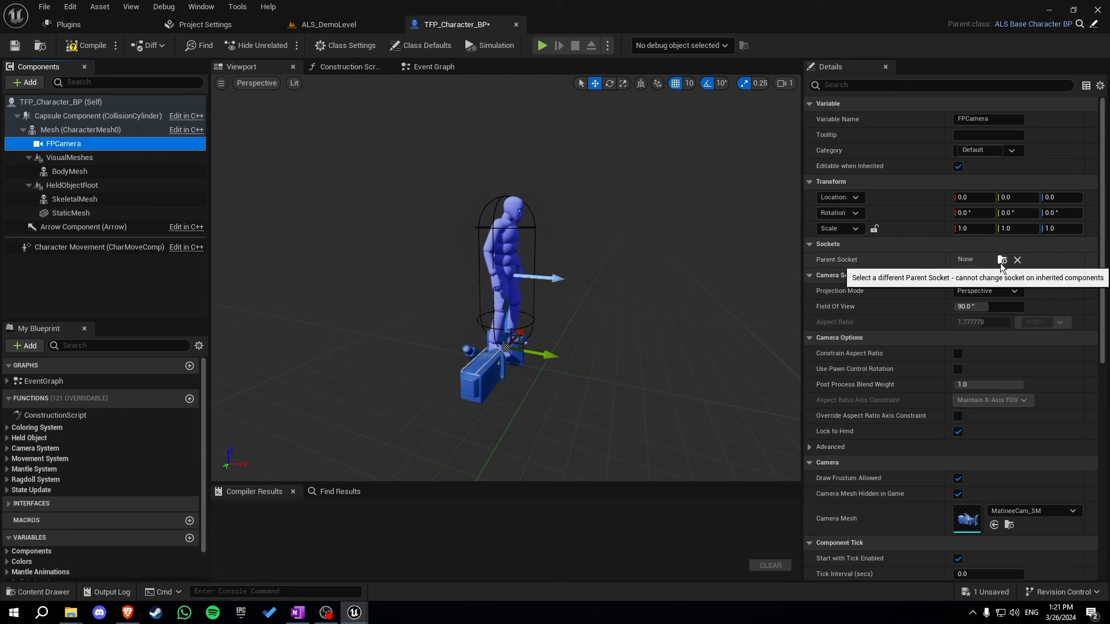
Attach FPCamera to the FP_Camera socket, enable Use Pawn Control Rotation, and compile
click(1001, 259)
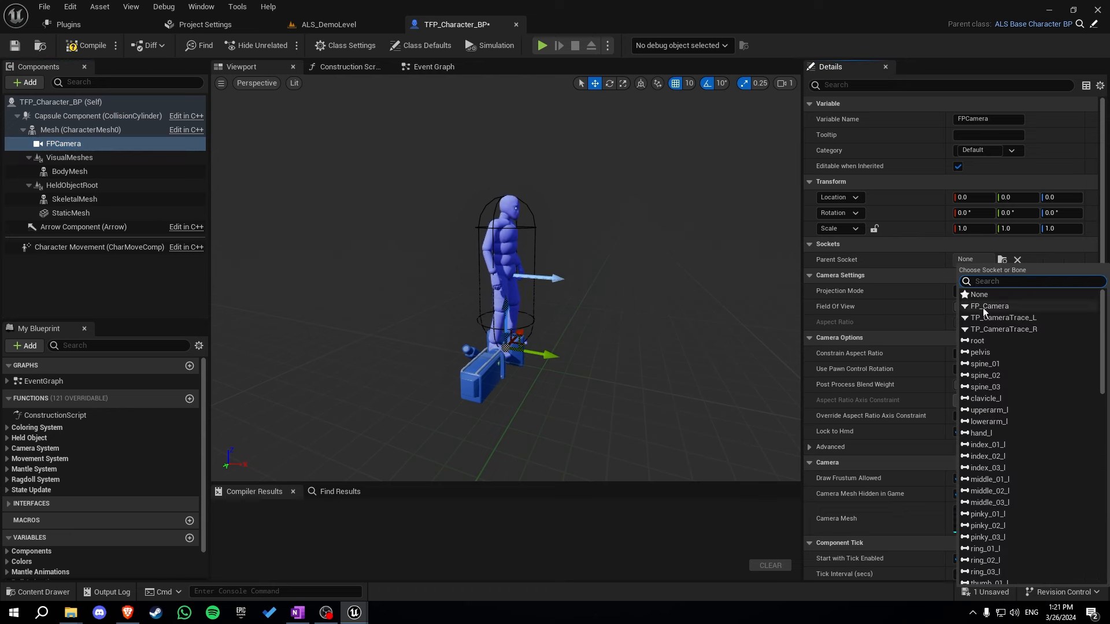
click(989, 306)
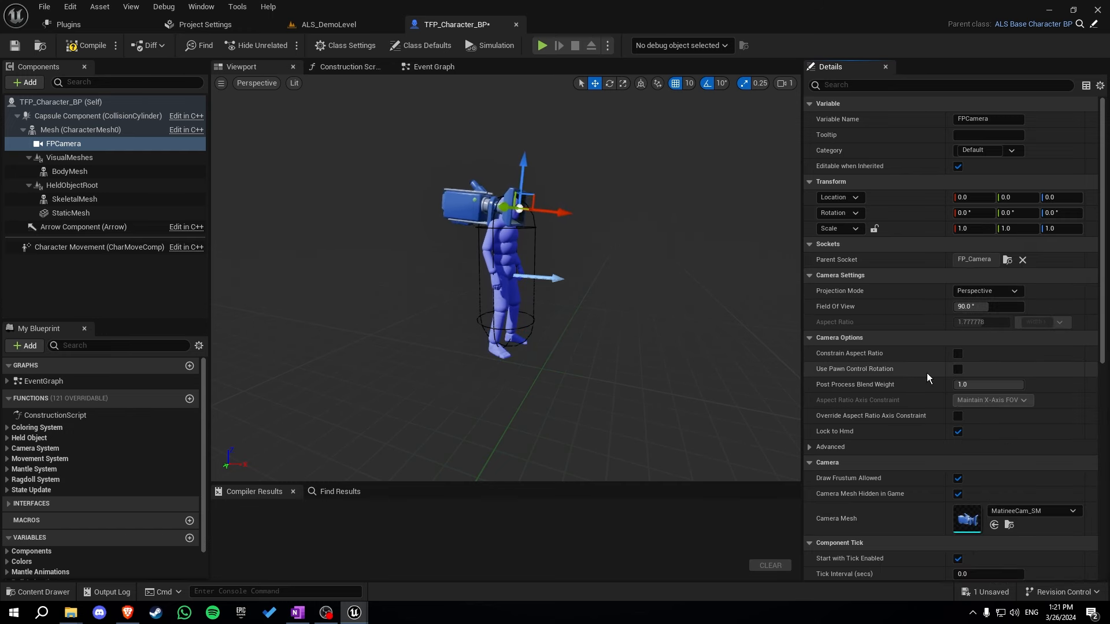
click(959, 369)
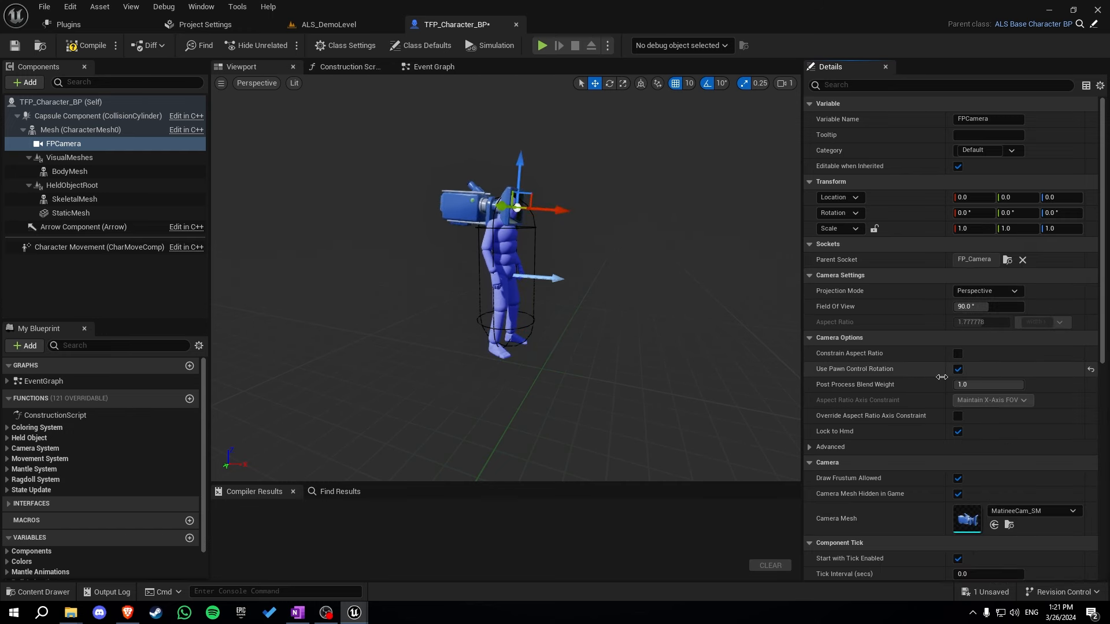
click(90, 45)
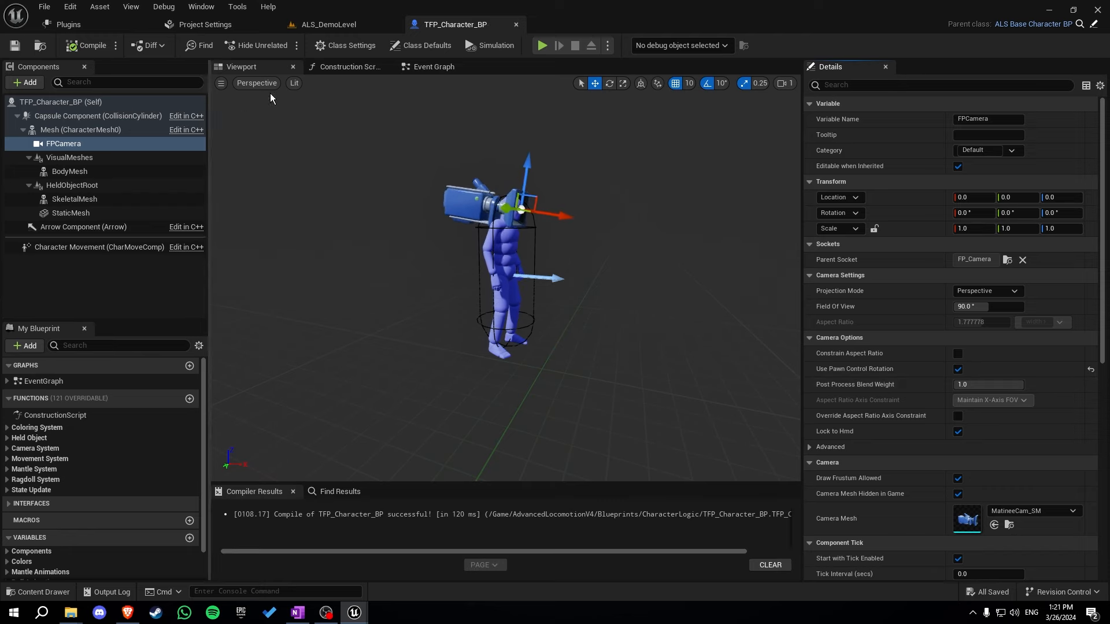
click(328, 25)
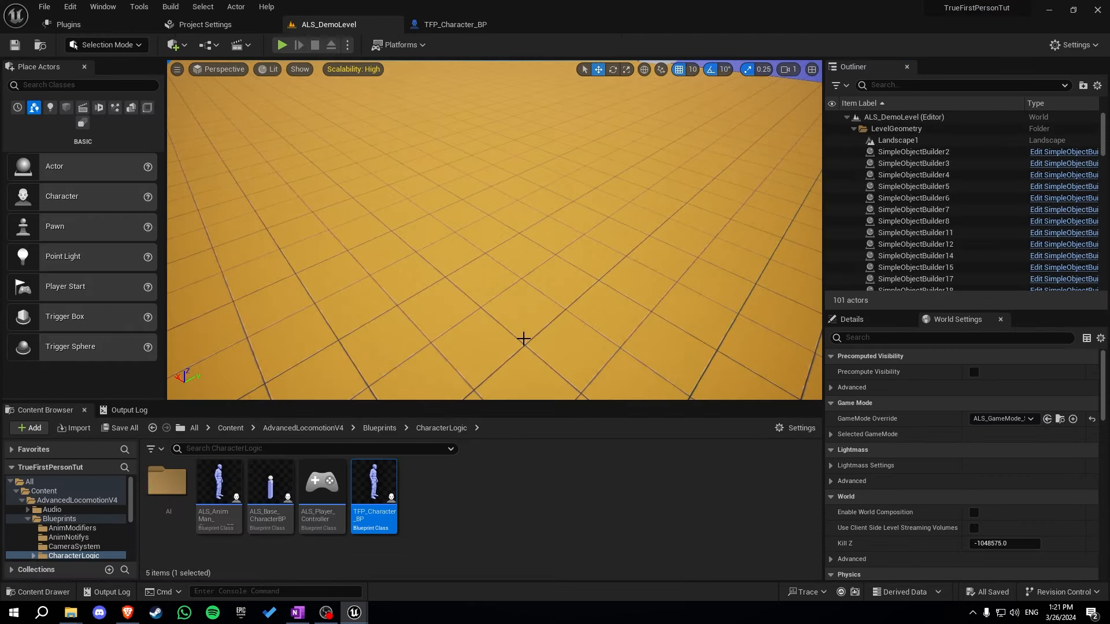
mouse_move(964, 329)
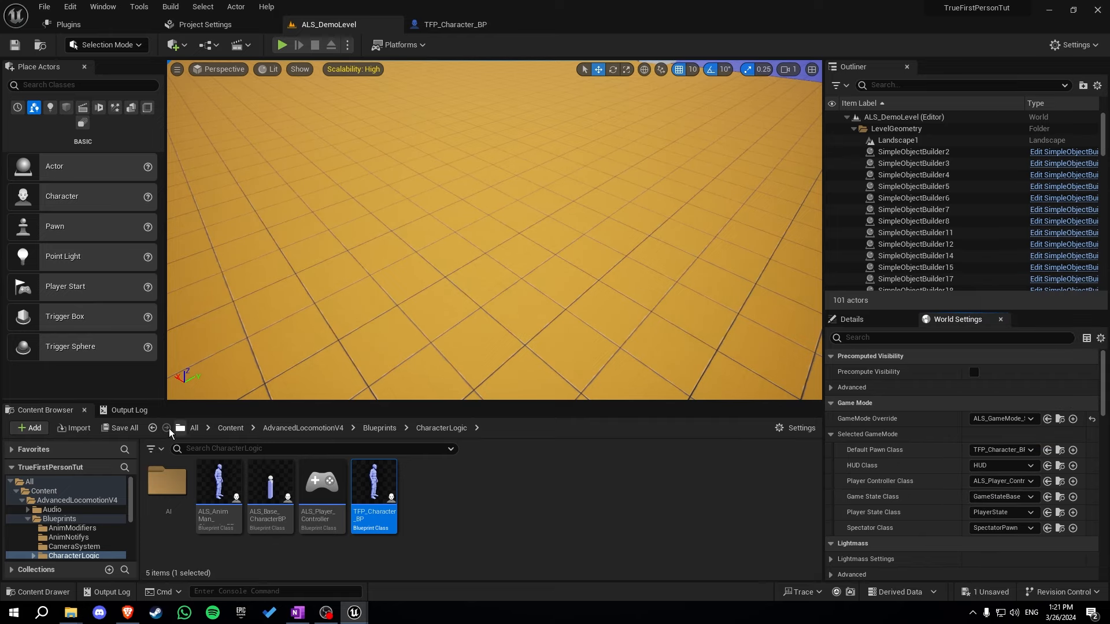
Verify the demo level's Default Pawn Class is TFP_Character_BP, then return to its Blueprint
click(280, 45)
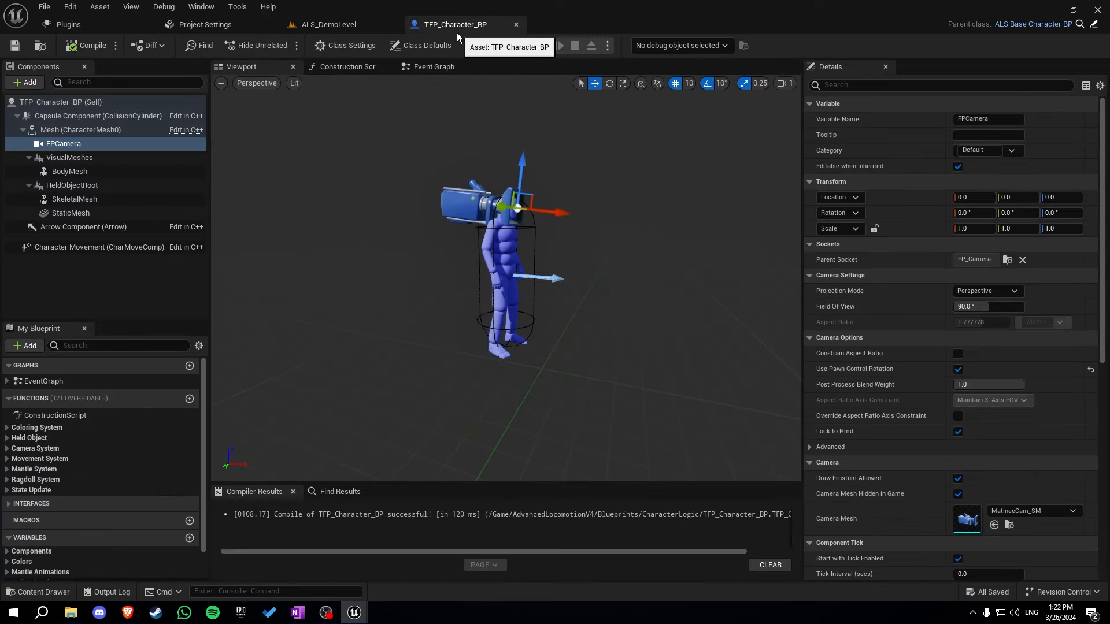
Call BPI Set Rotation Mode with Aiming after Update Held Object Animations
click(432, 66)
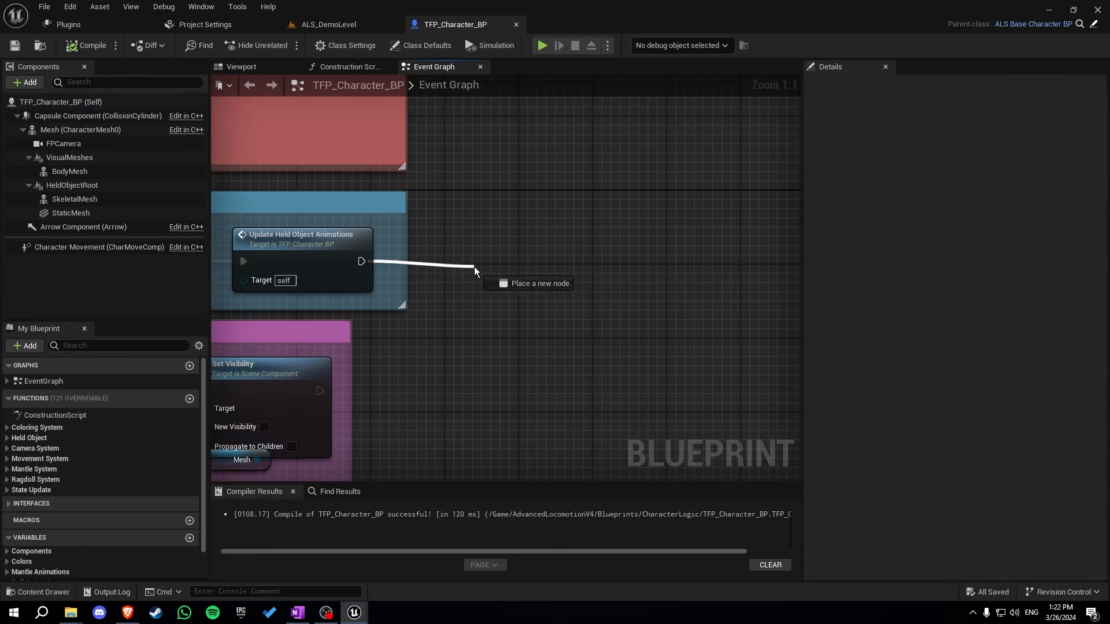
text(set rota)
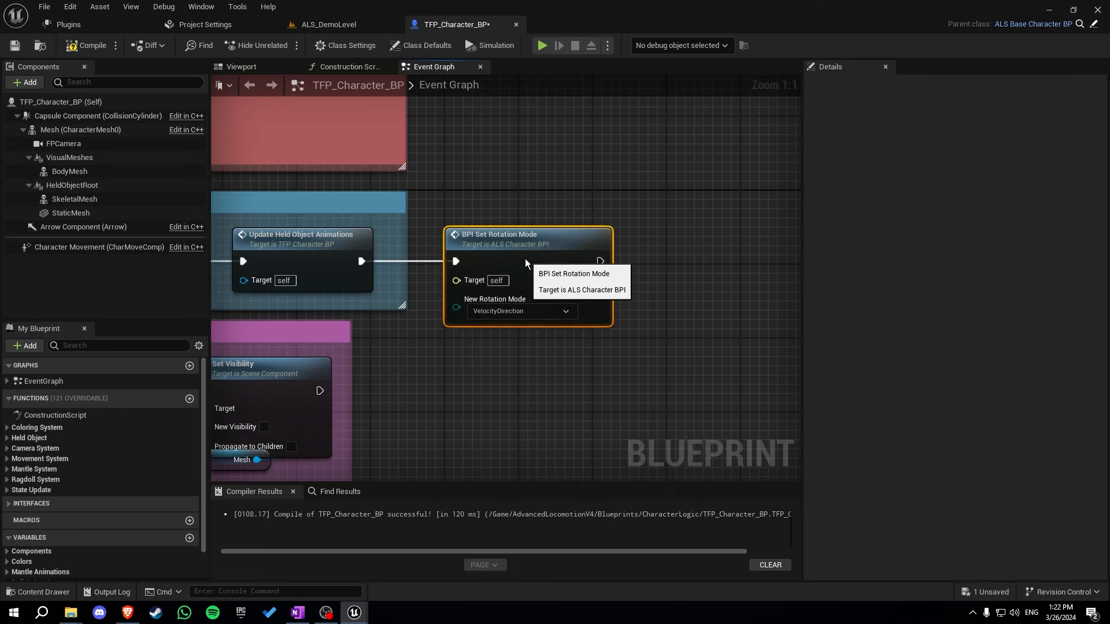
click(520, 311)
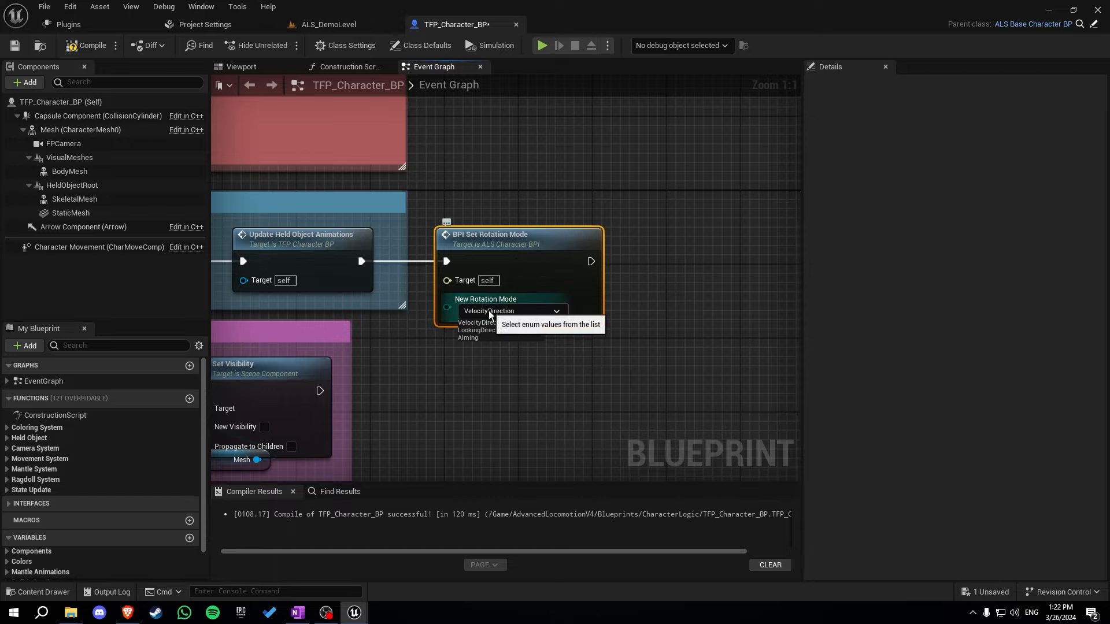
click(542, 44)
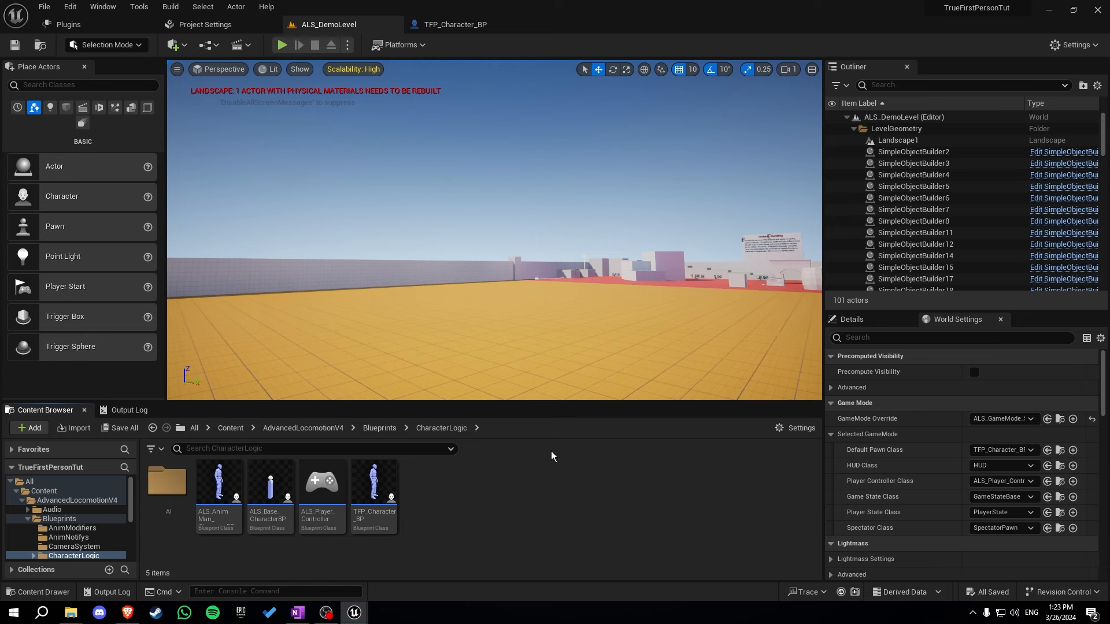
mouse_move(551, 457)
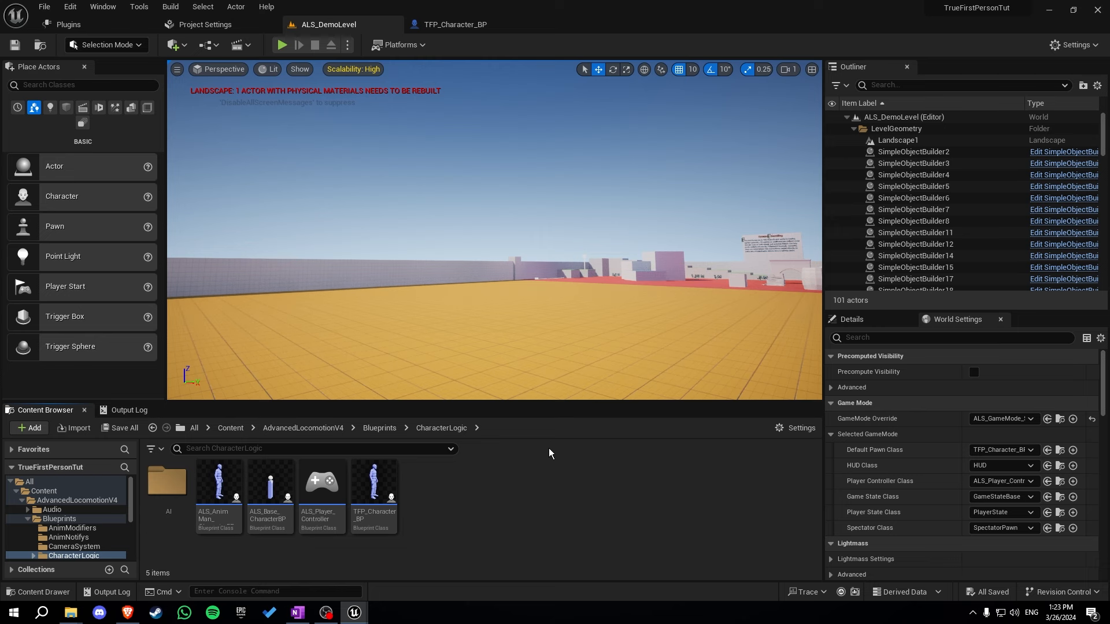
Duplicate ALS_AnimBP in MannequinSkeleton as TFP_AnimBP and open its AnimGraph
click(303, 428)
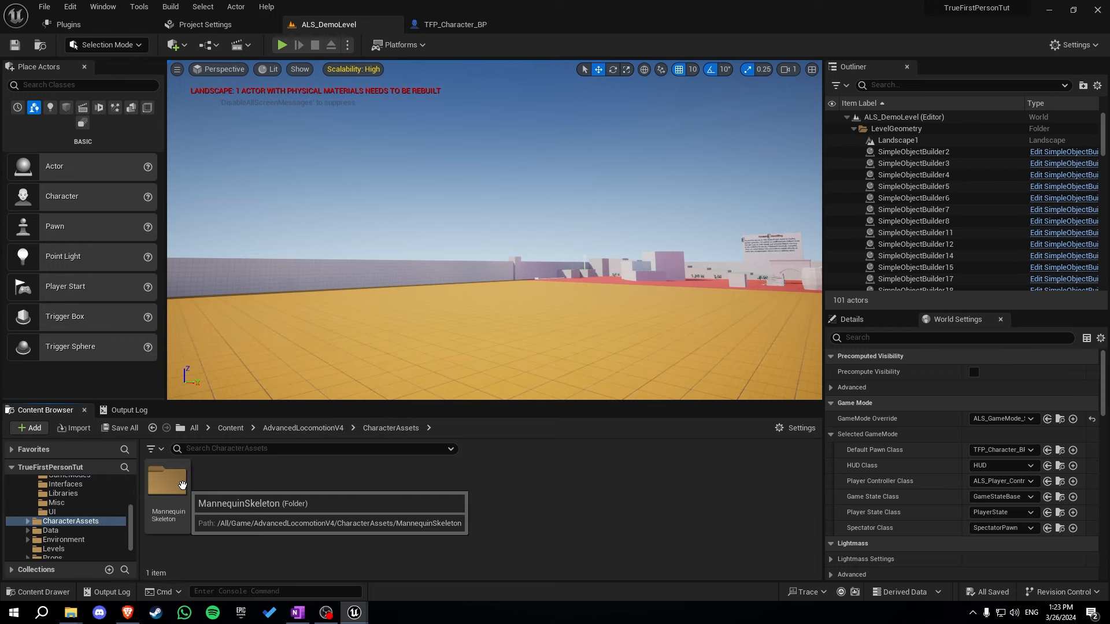
double_click(168, 482)
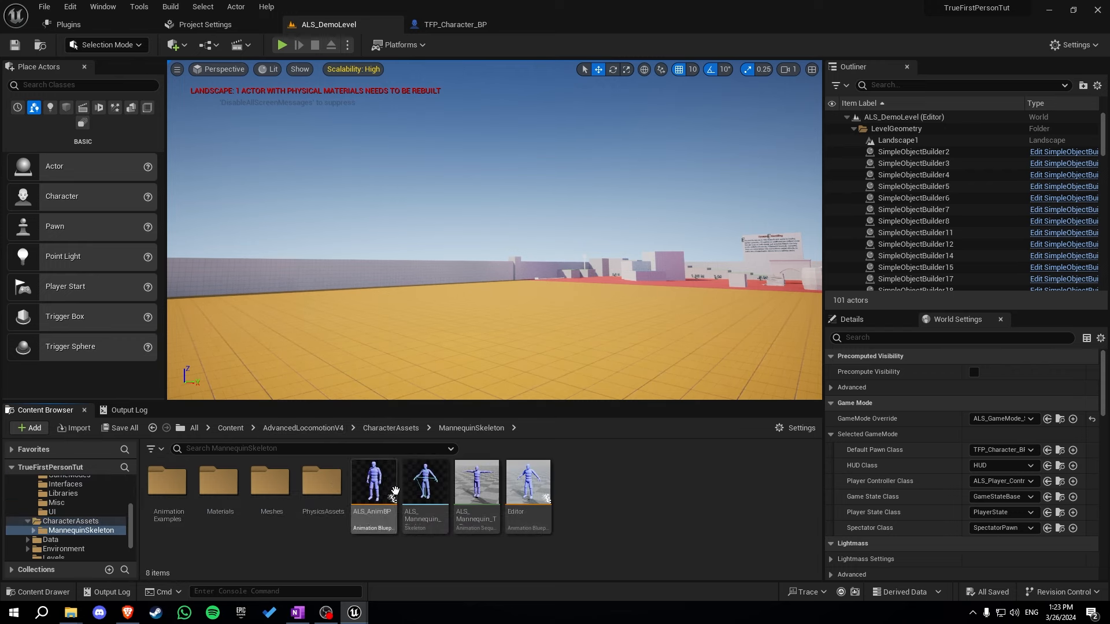
right_click(372, 485)
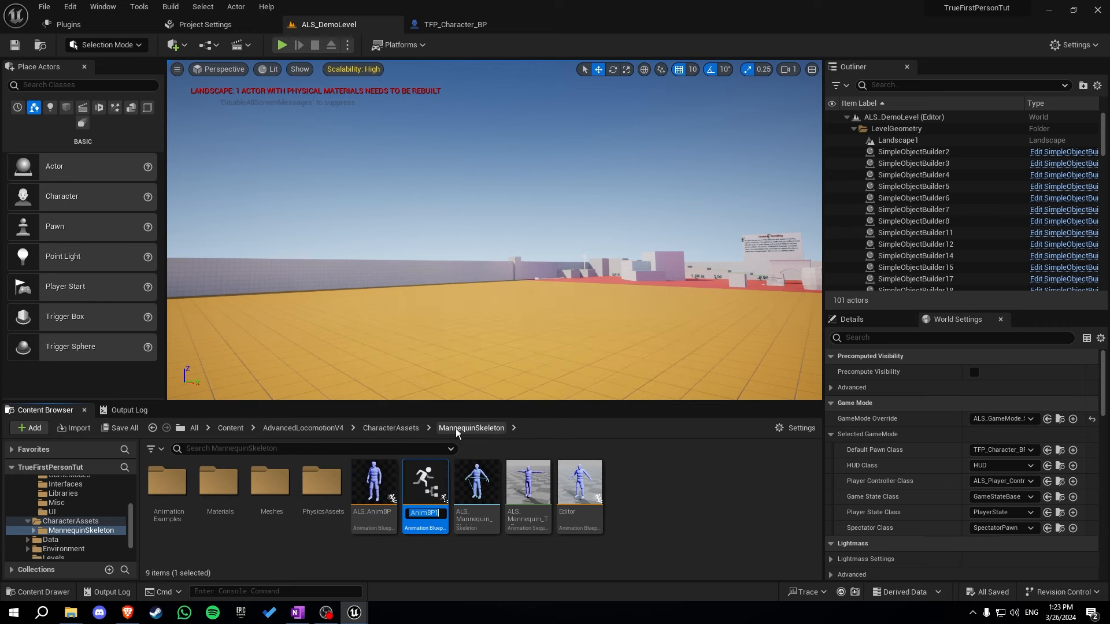
text(TFP)
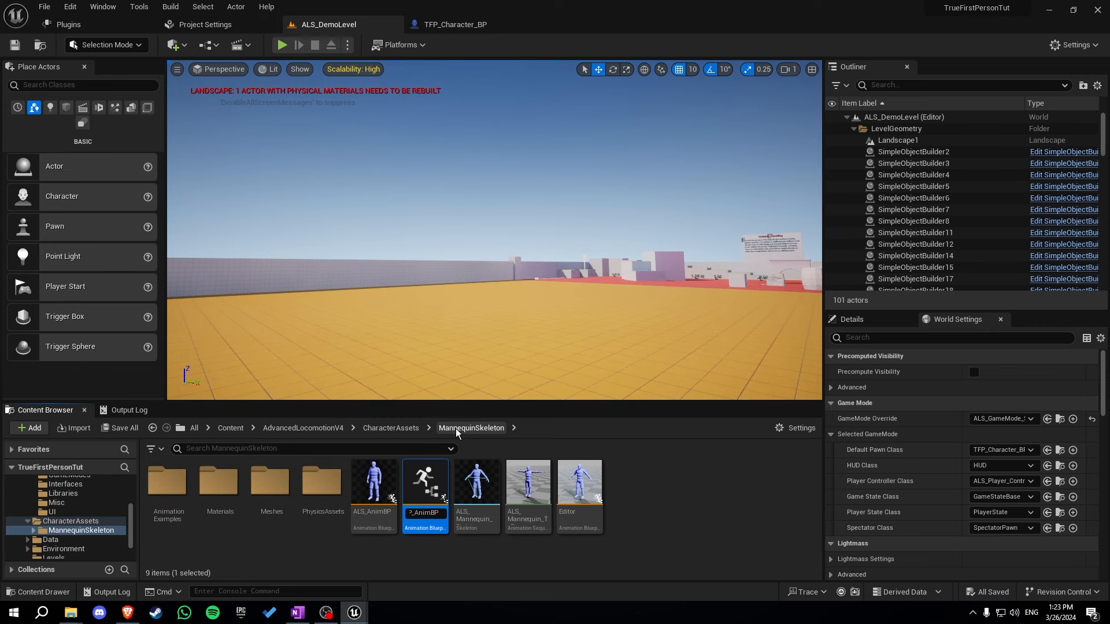
double_click(425, 482)
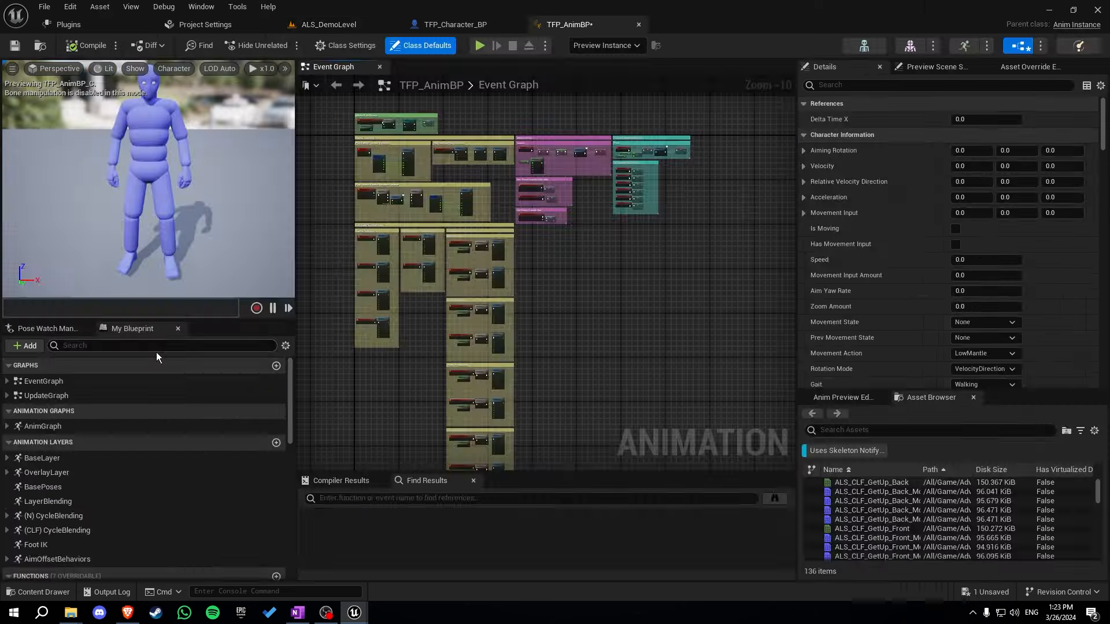
click(42, 427)
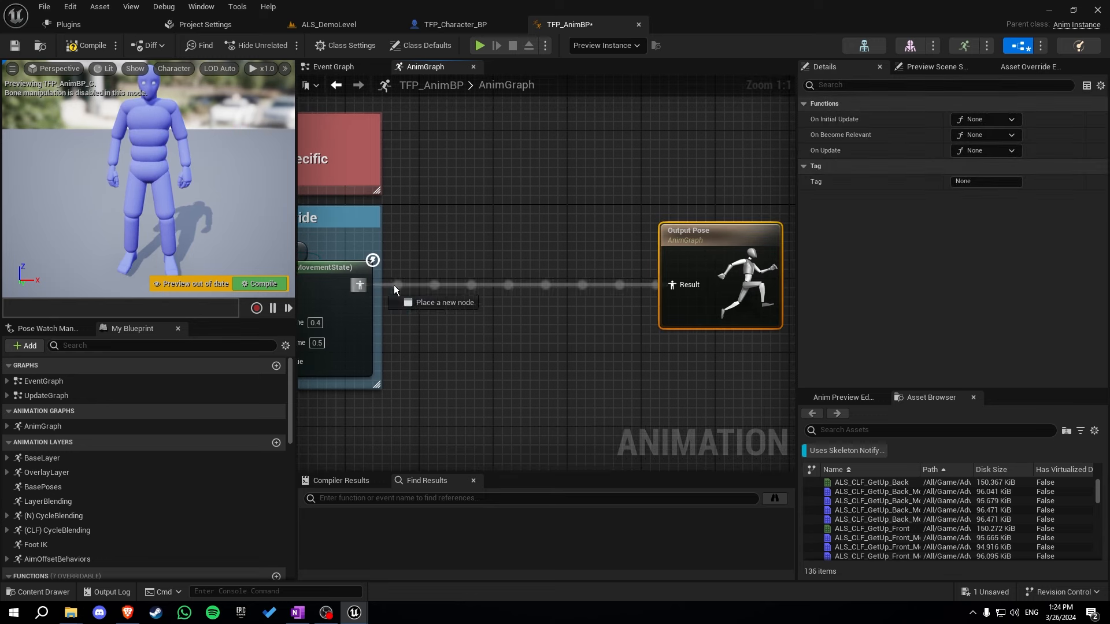
Wire a Layered Blend Per Bone node between the Ragdoll Override blend and Output Pose
click(394, 289)
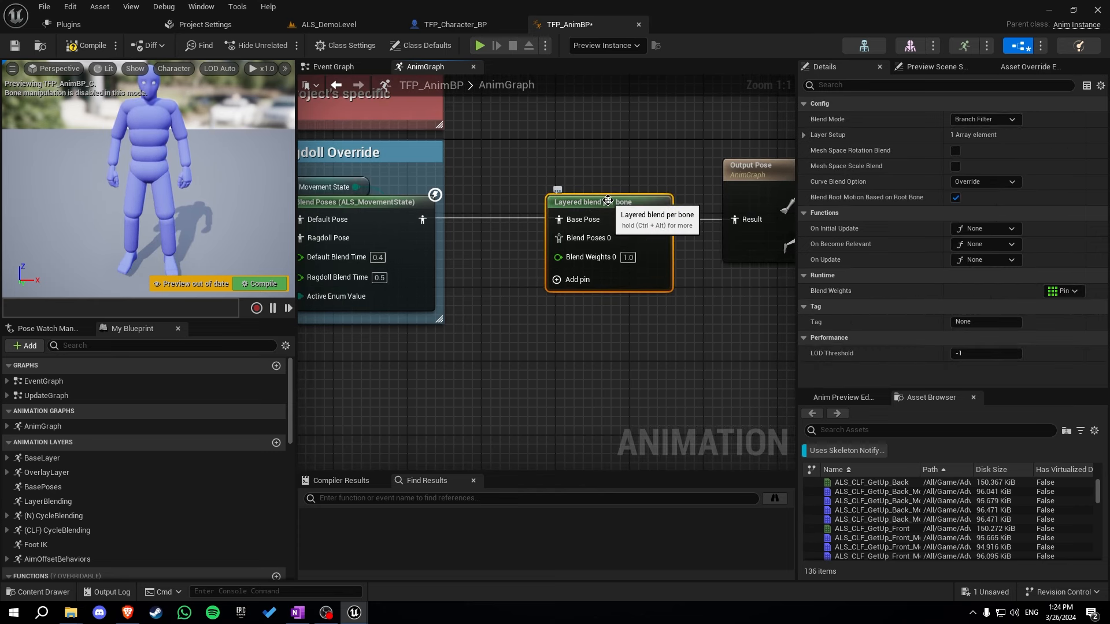
mouse_move(215, 149)
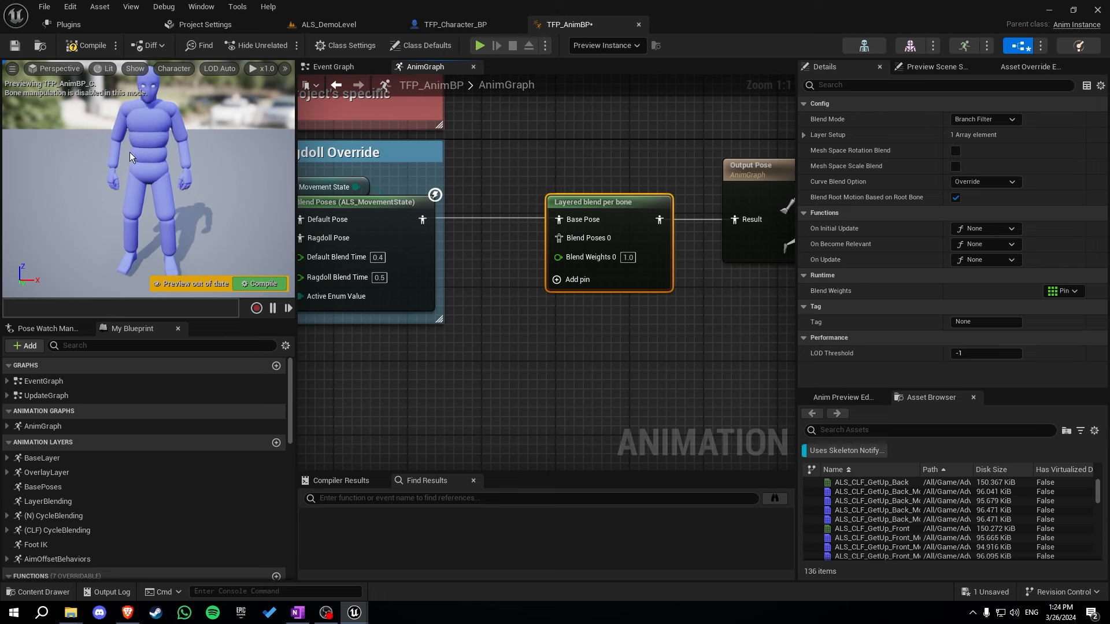
mouse_move(618, 175)
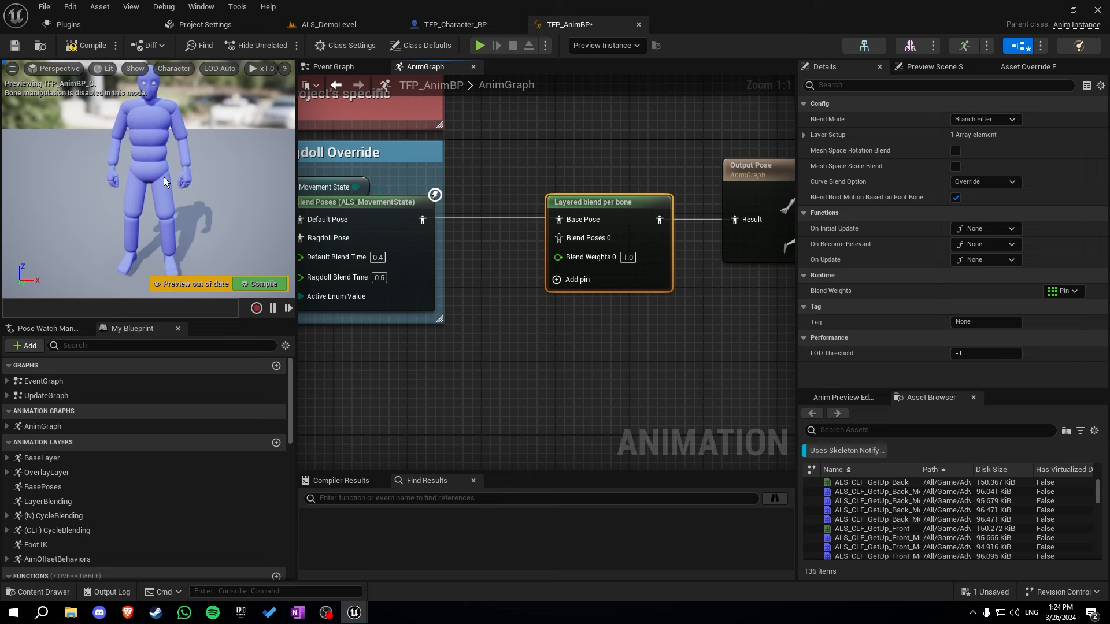
mouse_move(159, 198)
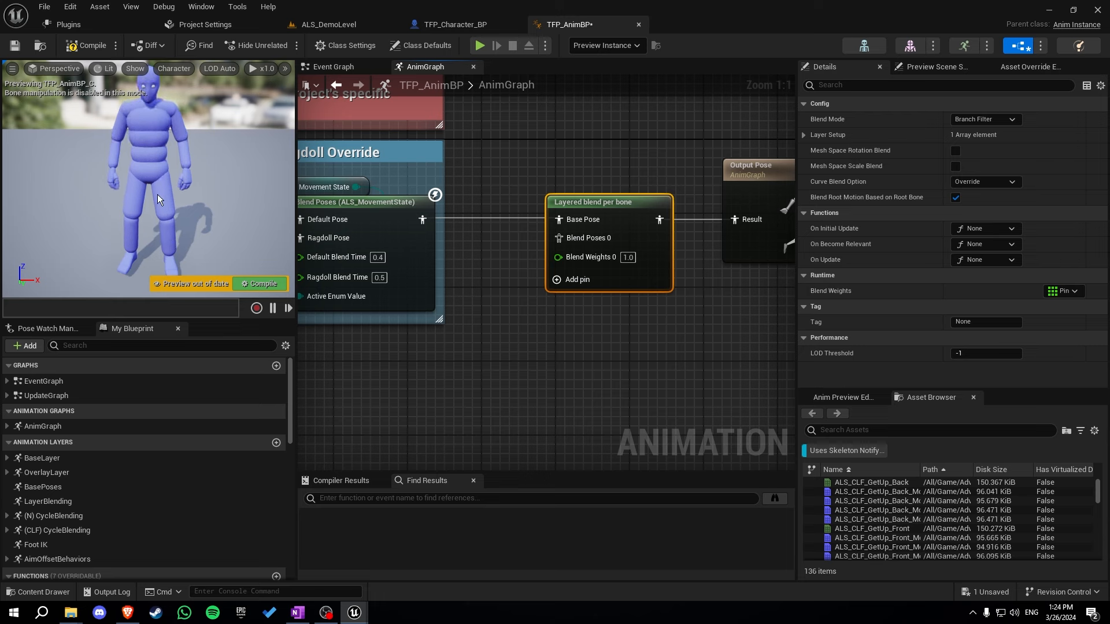
mouse_move(116, 136)
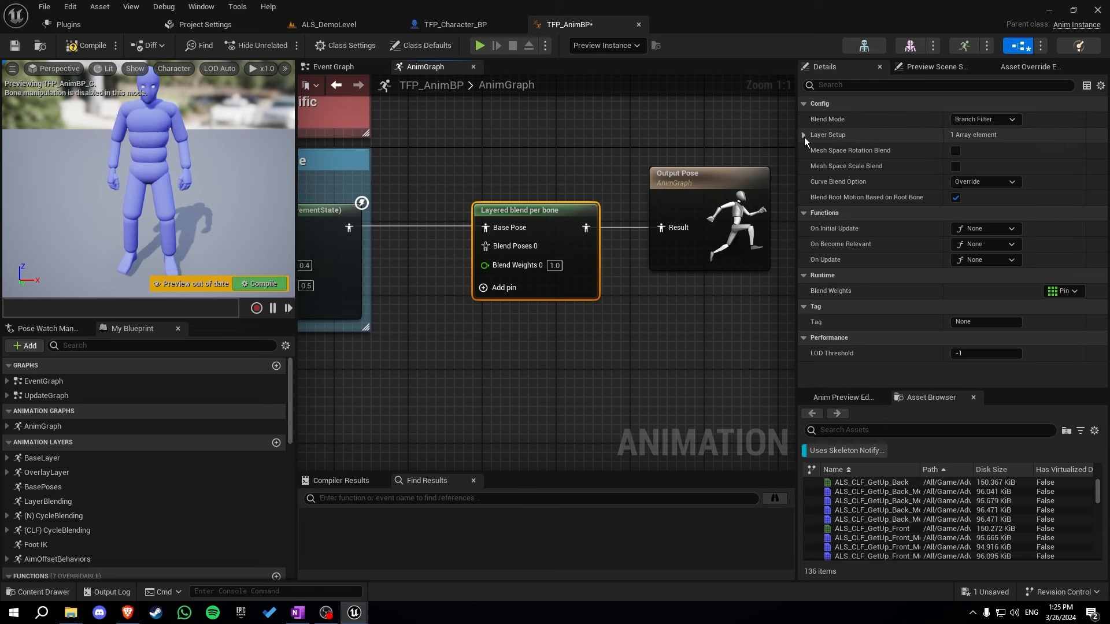
Set Layered Blend Per Bone's branch filter bone to spine_01, then compile and save TFP_AnimBP
click(803, 135)
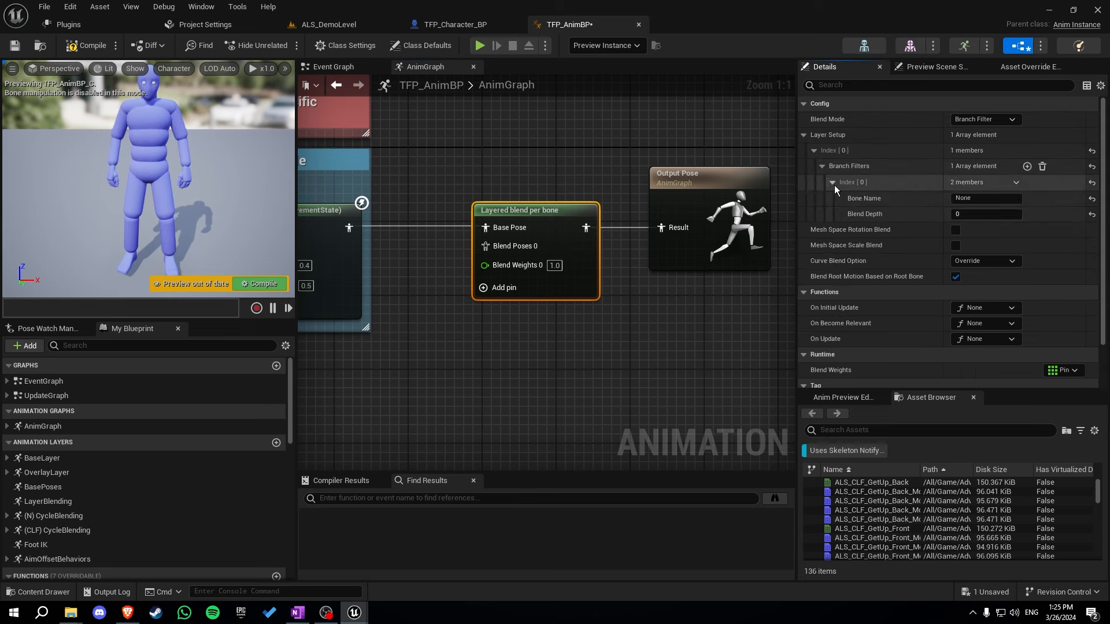
click(984, 198)
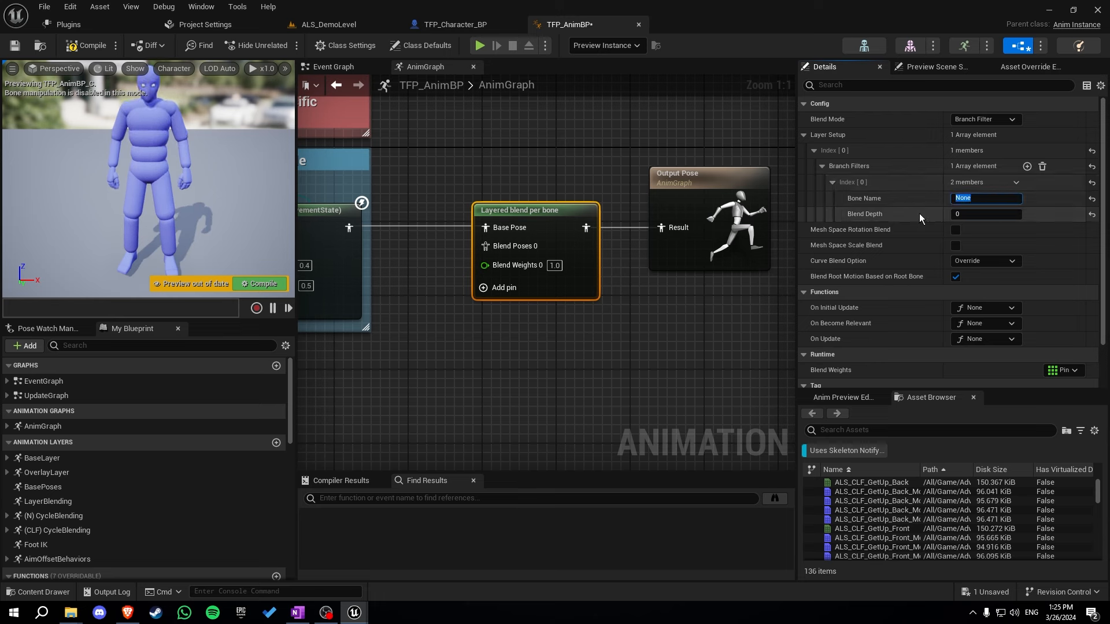
text(spi)
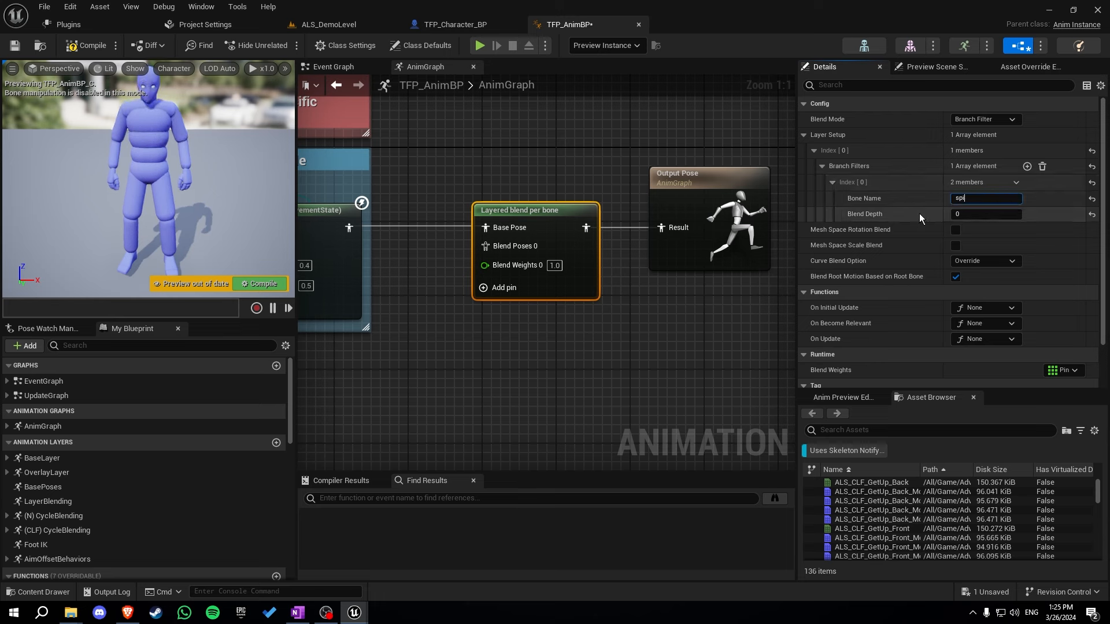
text(spine_01)
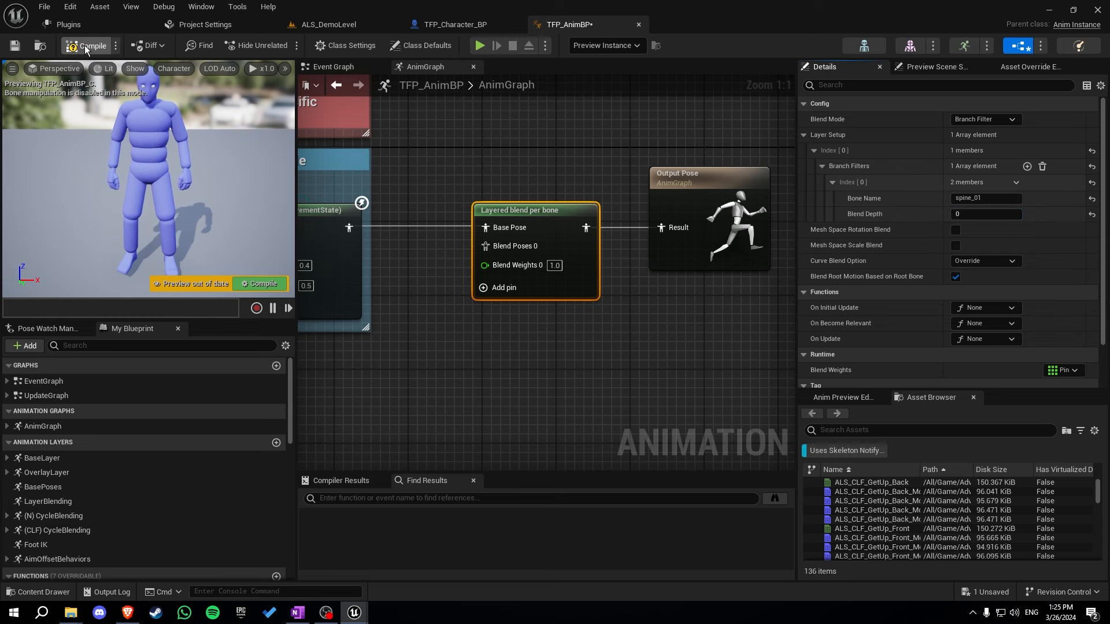
click(88, 46)
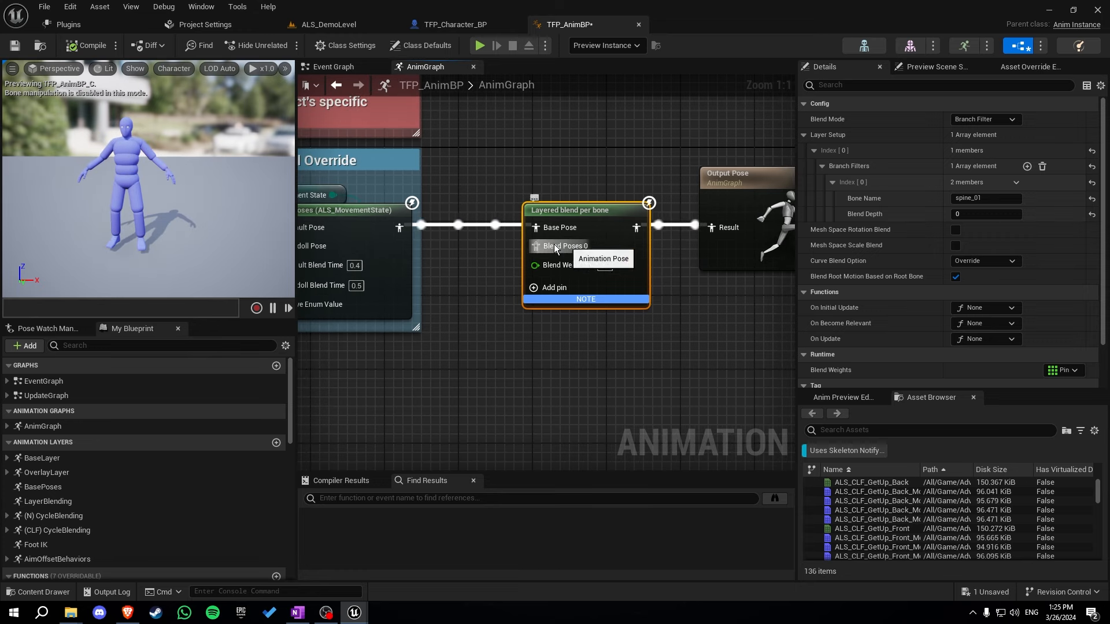
drag(536, 245, 400, 387)
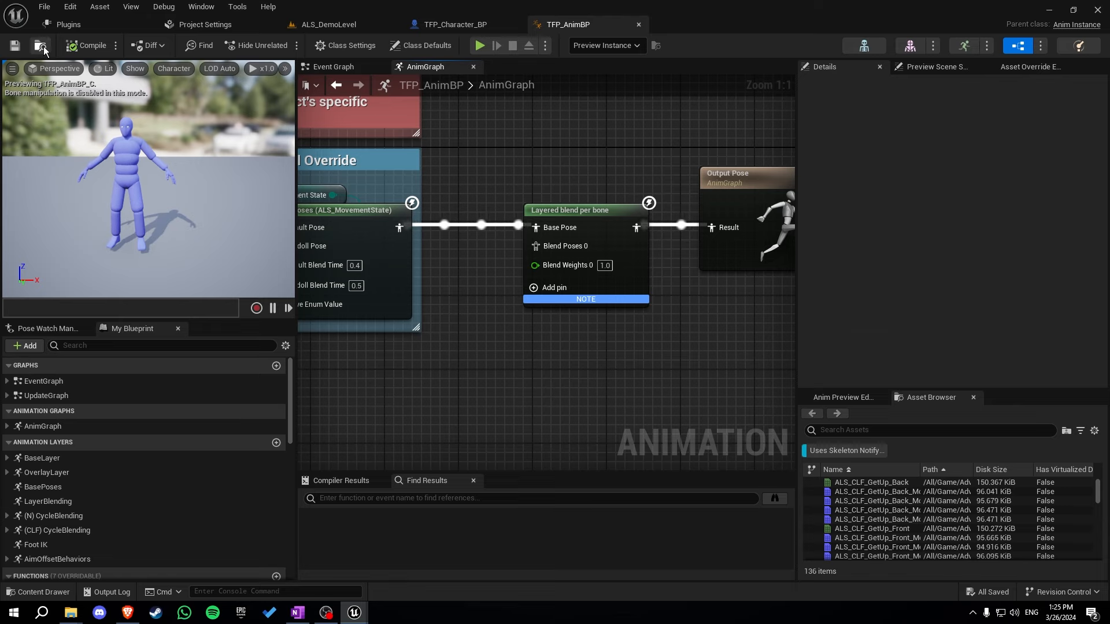
Set the TFP_Character_BP Mesh's Anim Class to TFP_AnimBP_C and compile
click(455, 25)
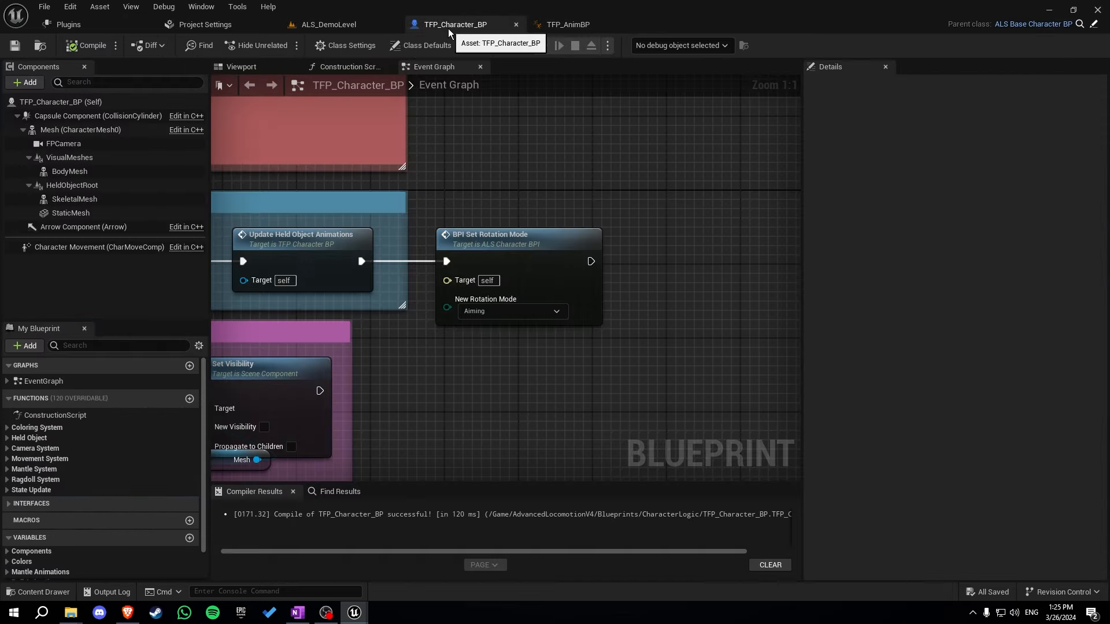
click(80, 129)
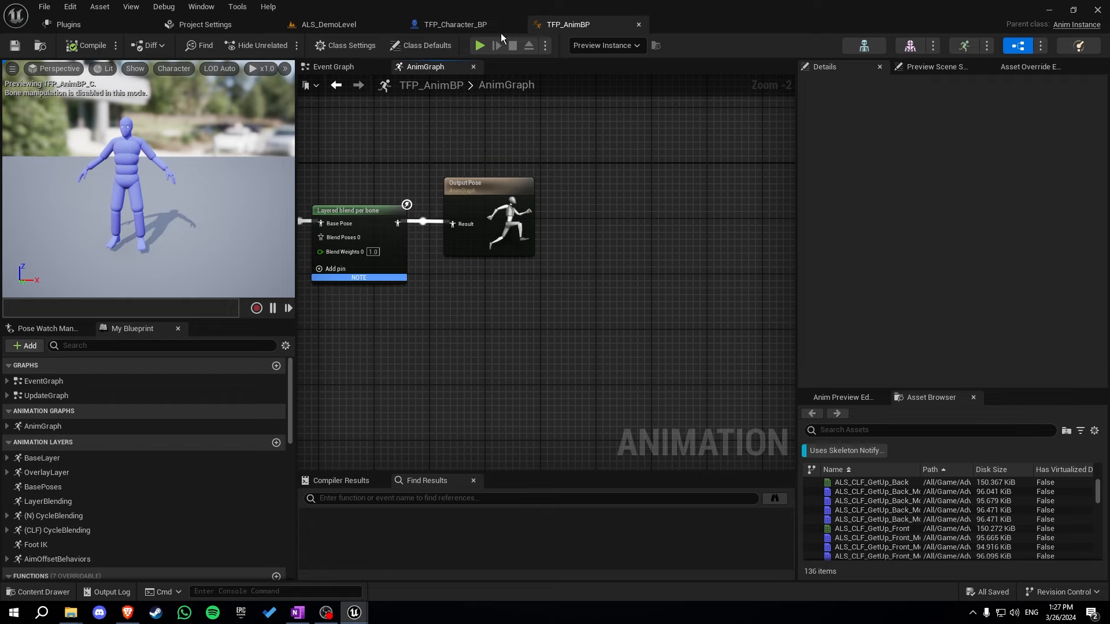
Add float variable SpineRotationPitch and SET it right after BPI Set Rotation Mode
click(455, 24)
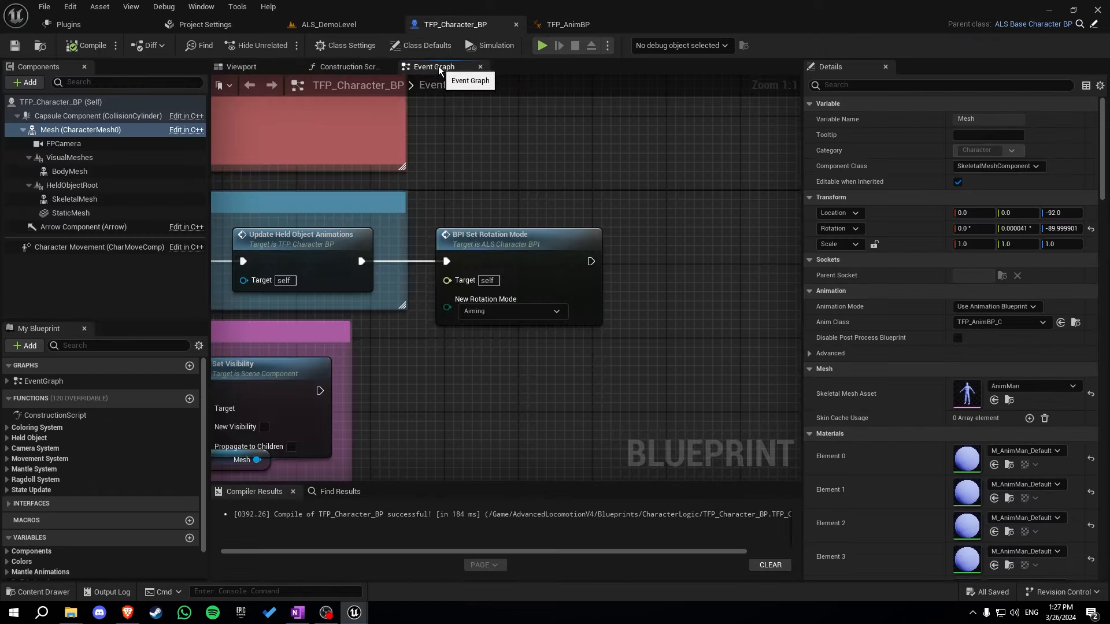
scroll(down, 3)
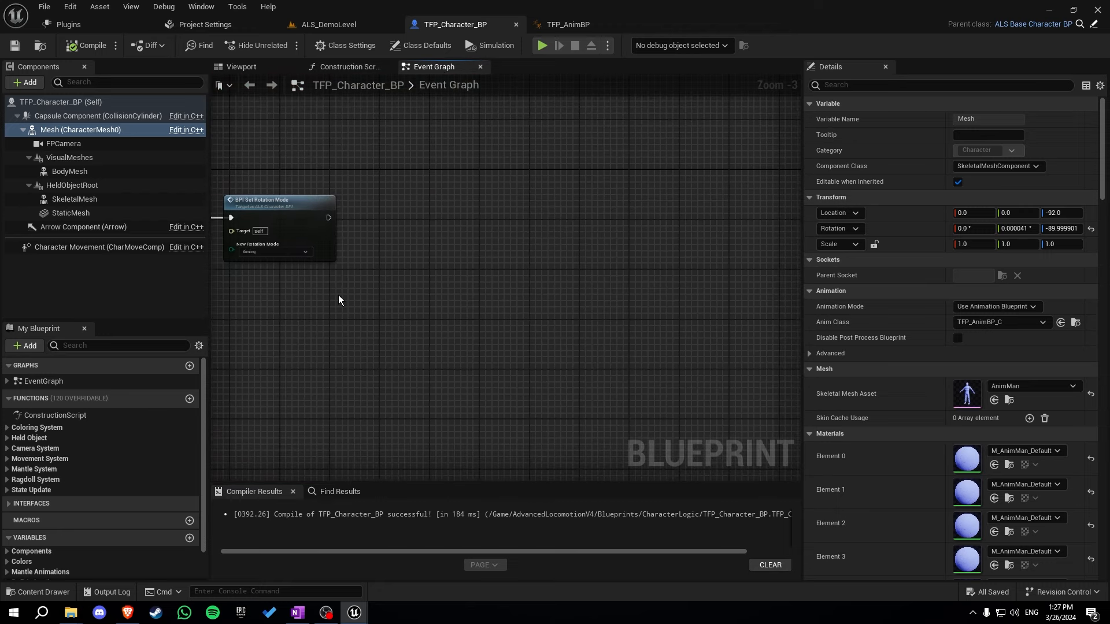
click(189, 503)
text(s)
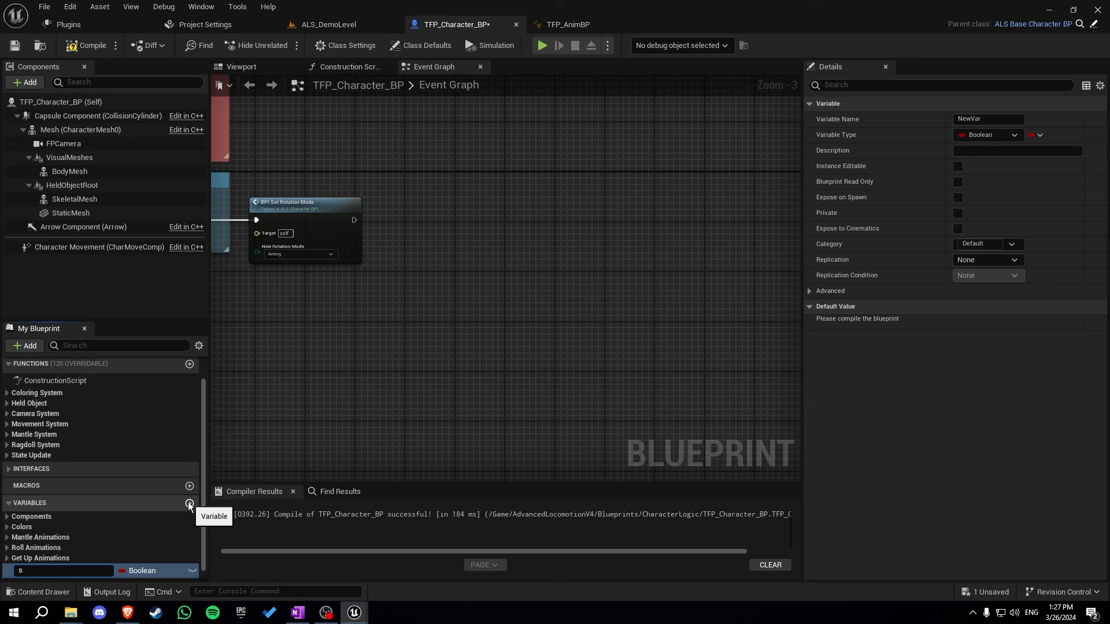
text(pineRotationPitch)
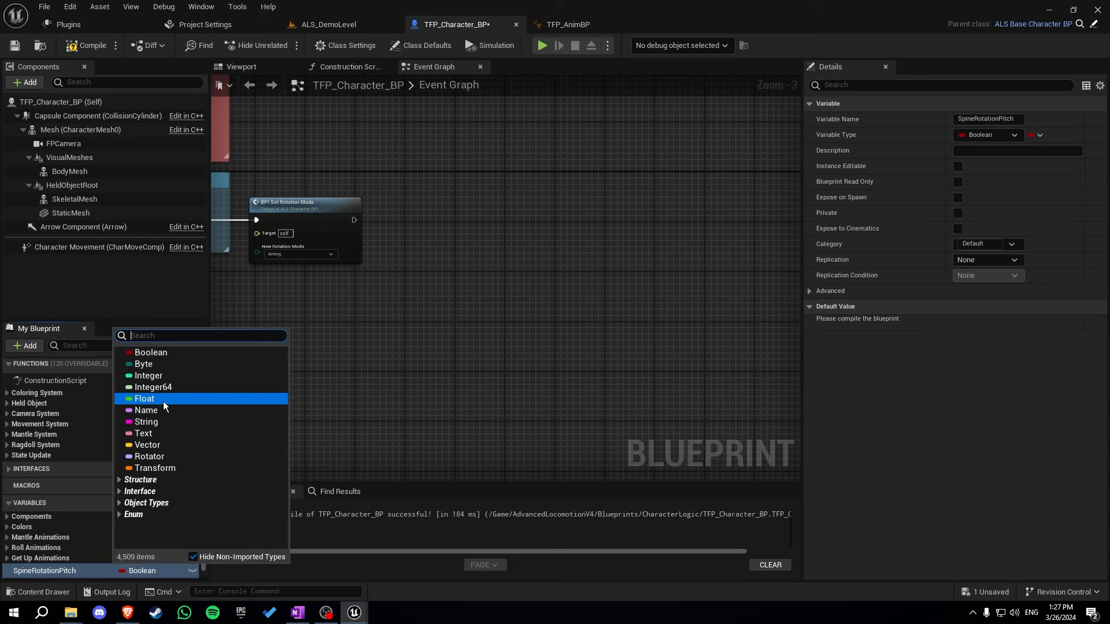
click(144, 398)
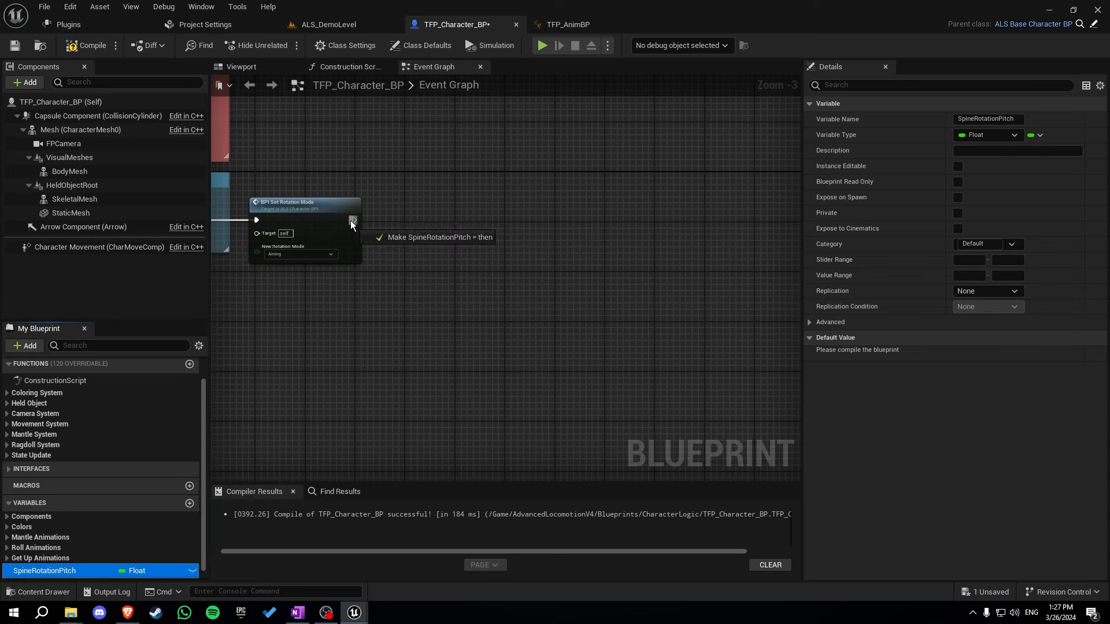
text(get)
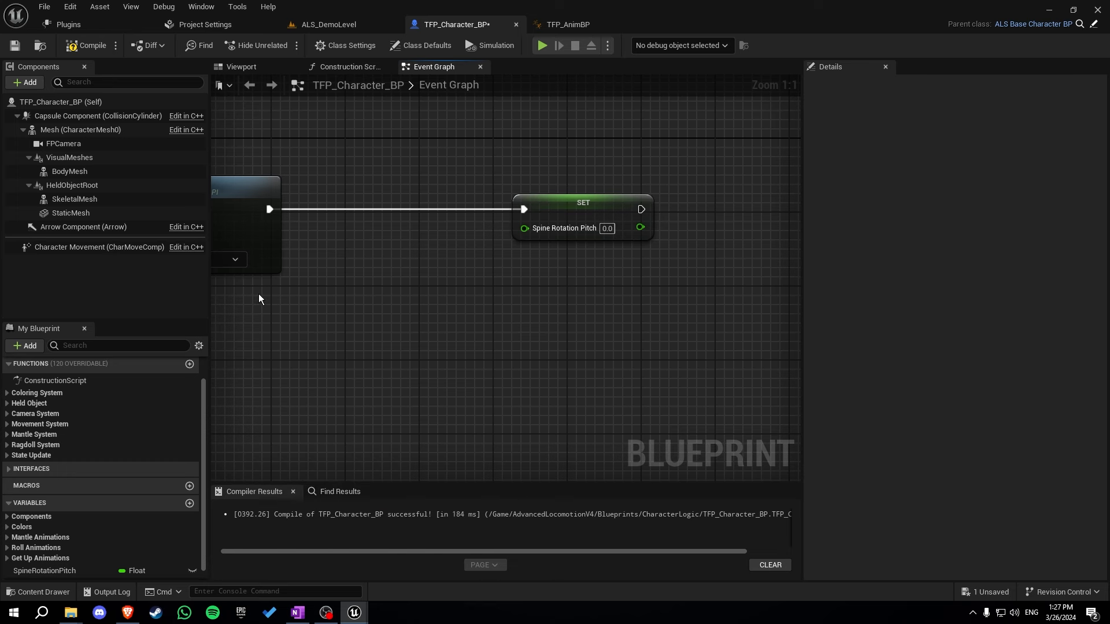
text(get lookup)
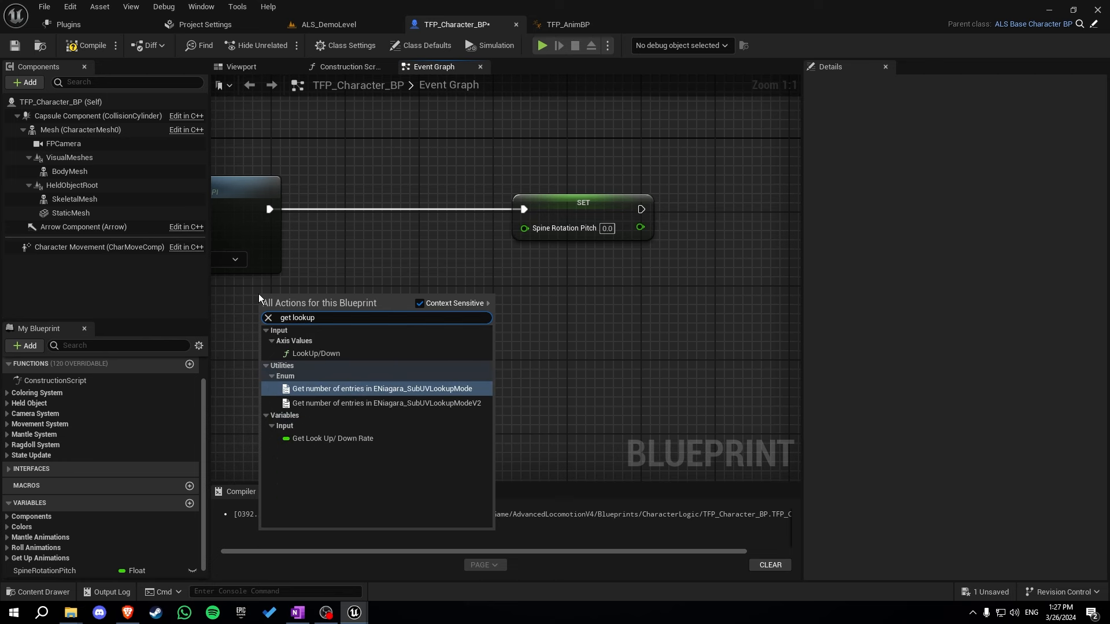
Feed LookUp/Down plus current SpineRotationPitch through Clamp (Float) -30/30 into the SET node
click(316, 353)
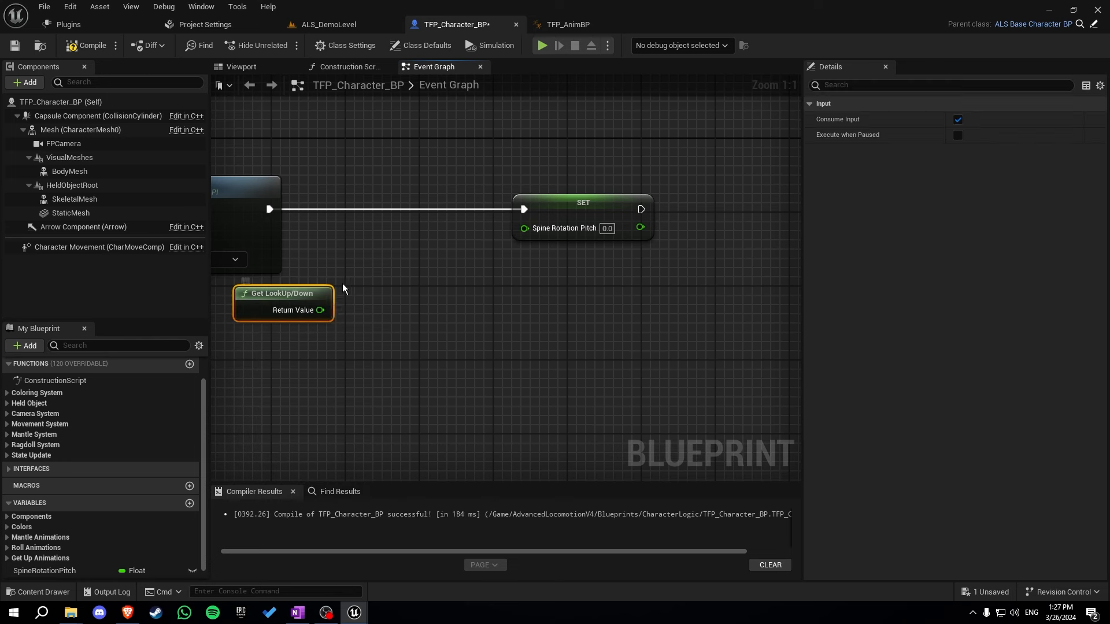
drag(321, 310, 370, 313)
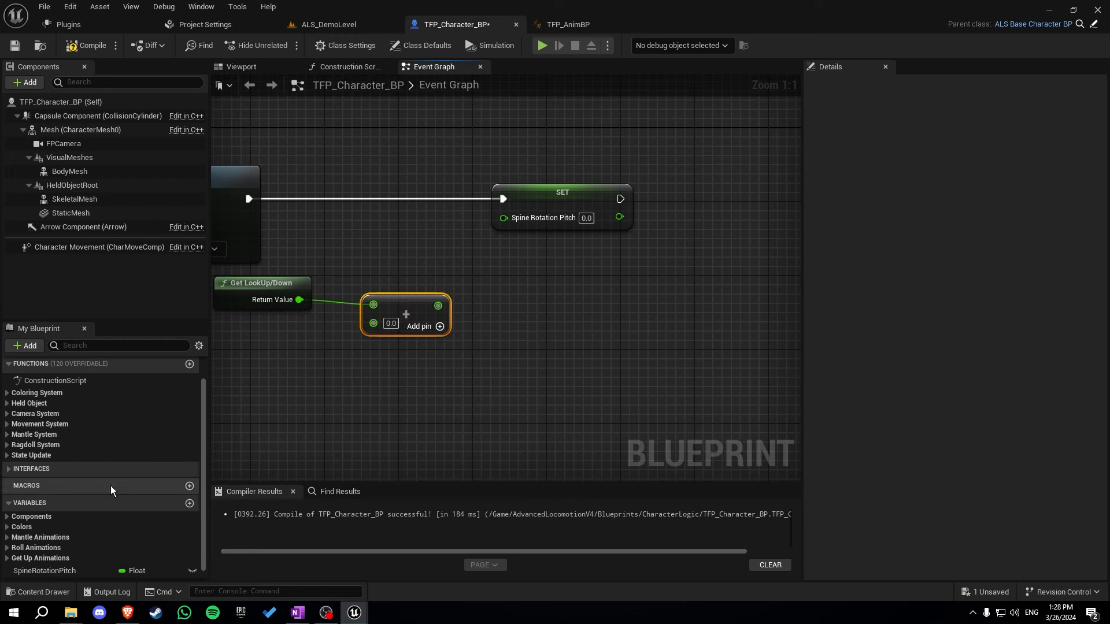
click(44, 570)
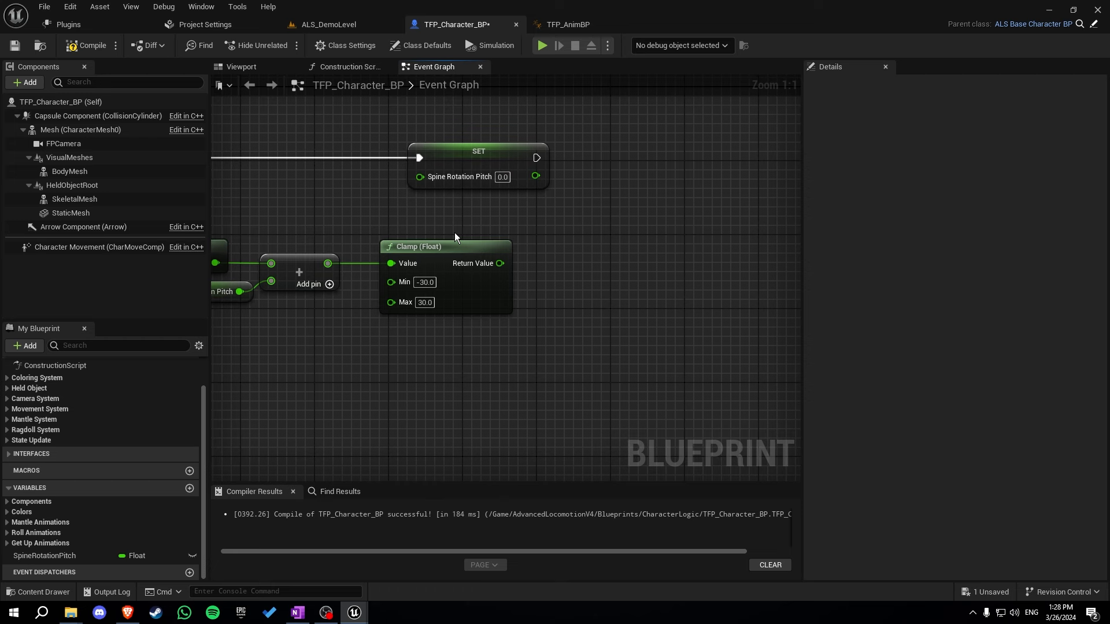
mouse_move(474, 262)
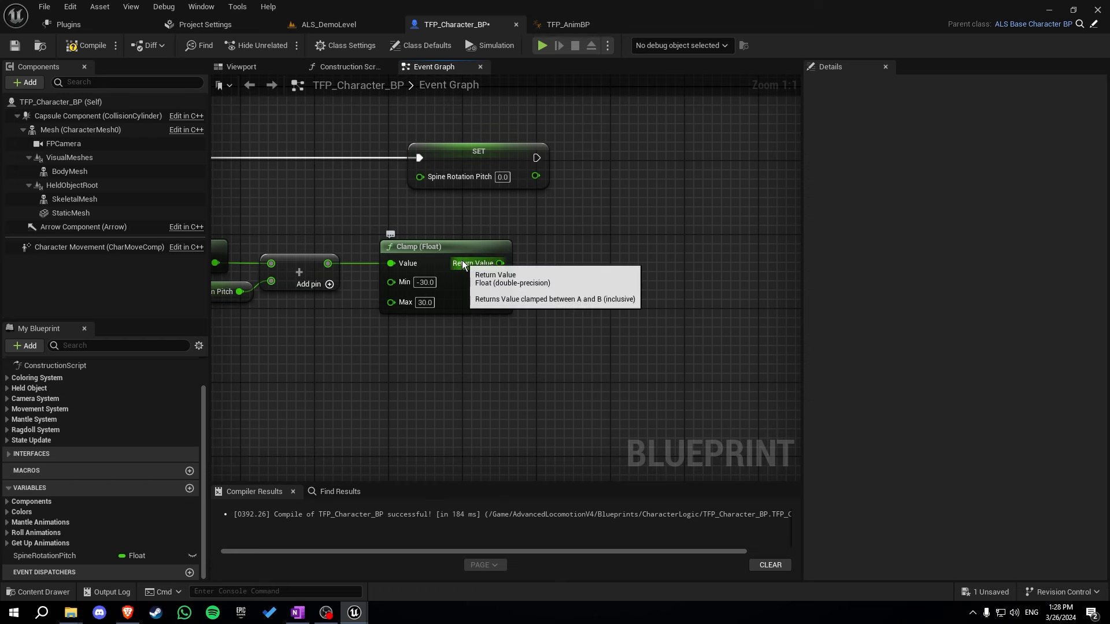
mouse_move(536, 249)
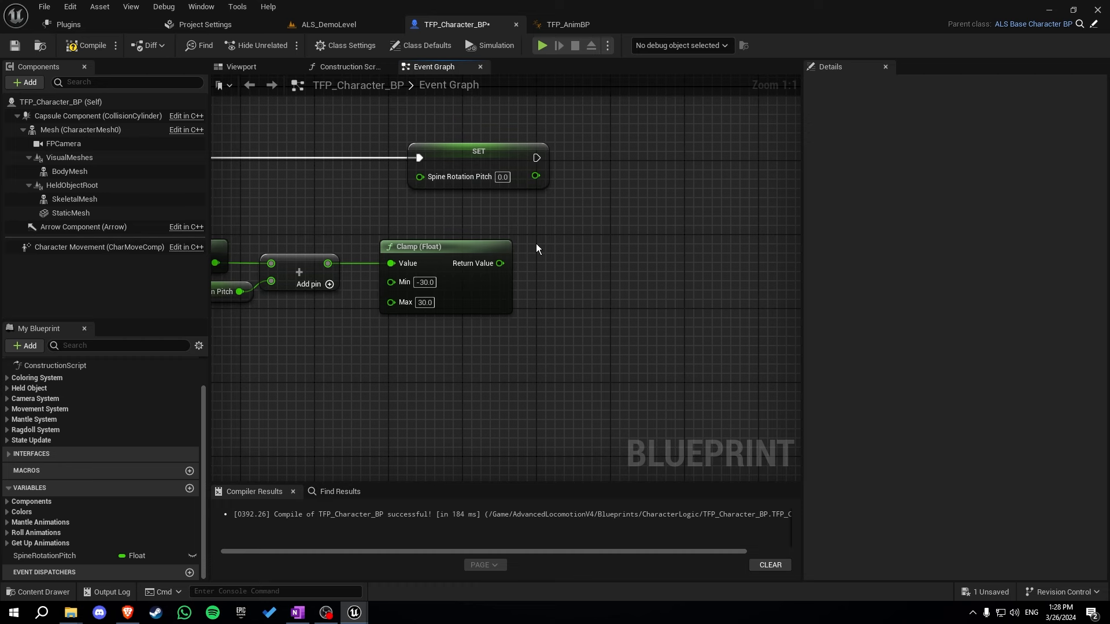
mouse_move(527, 269)
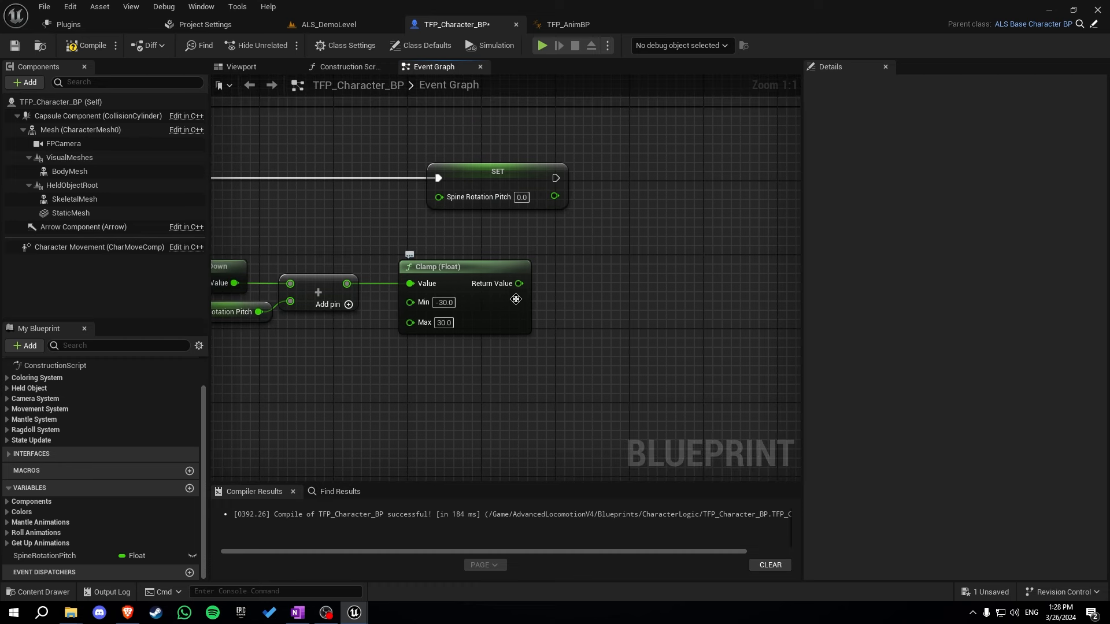
drag(517, 283, 439, 197)
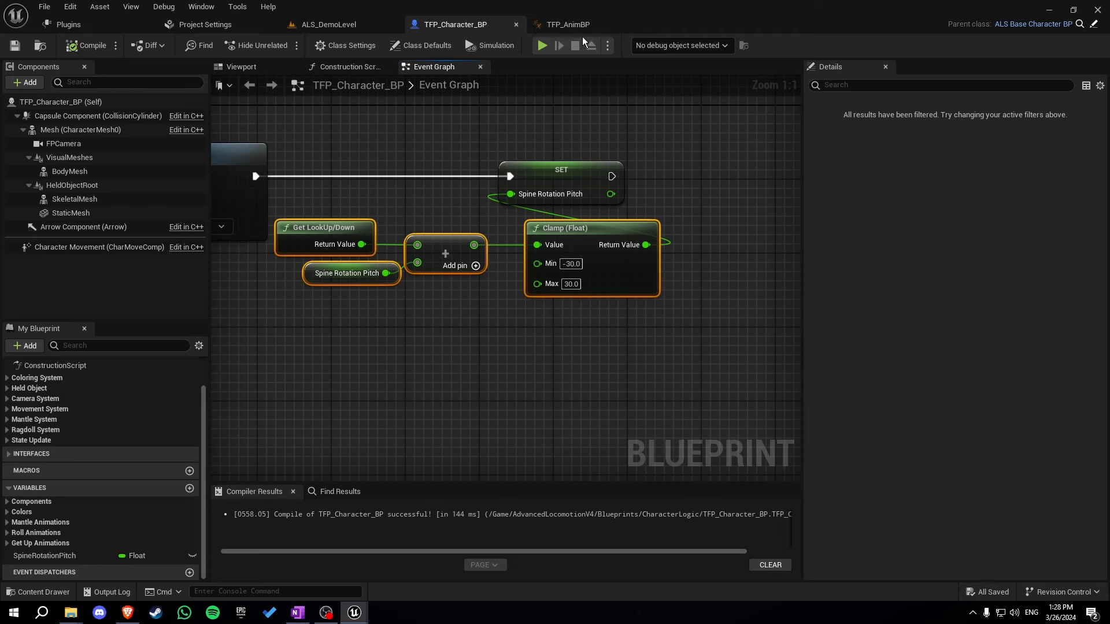
In the AnimBP Update Graph, cast Try Get Pawn Owner to TFP_Character_BP for SpineRotationPitch
click(566, 24)
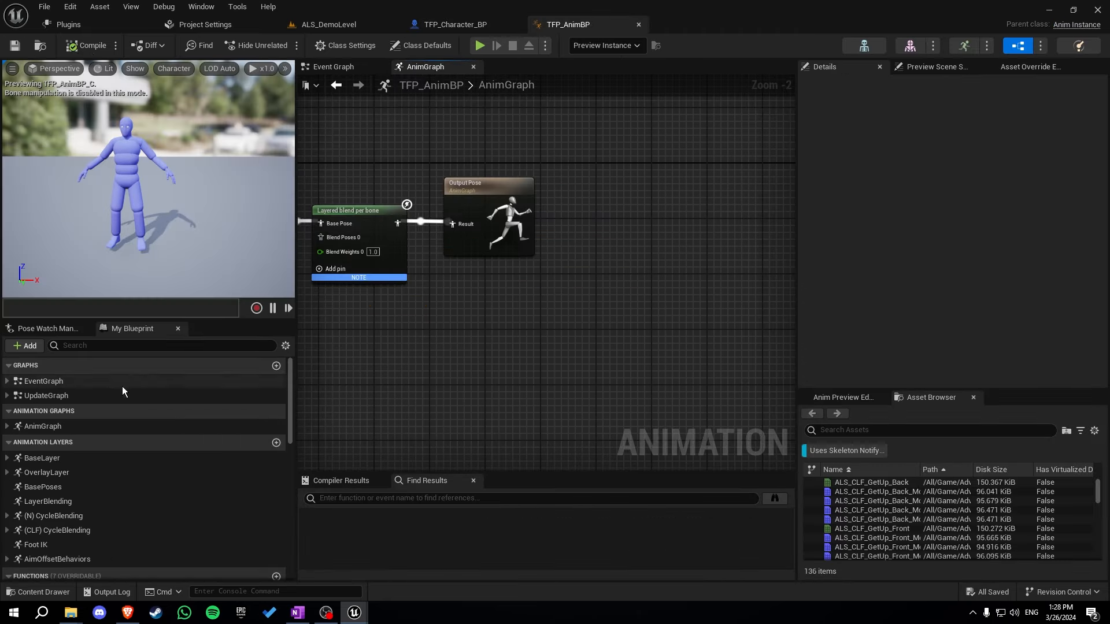
click(45, 395)
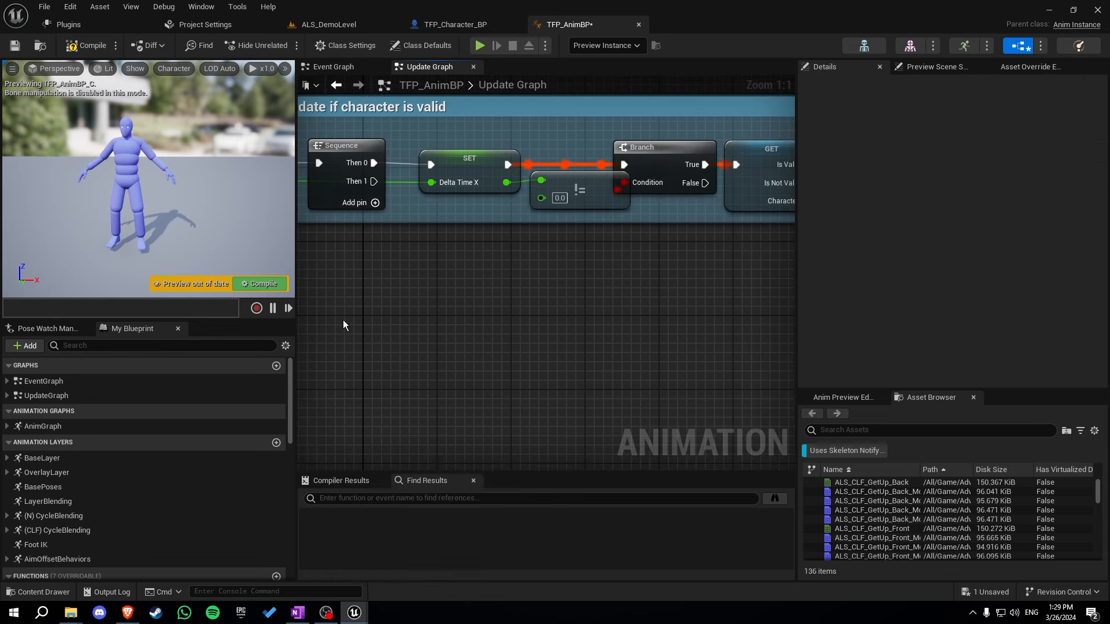
text(try get pawn)
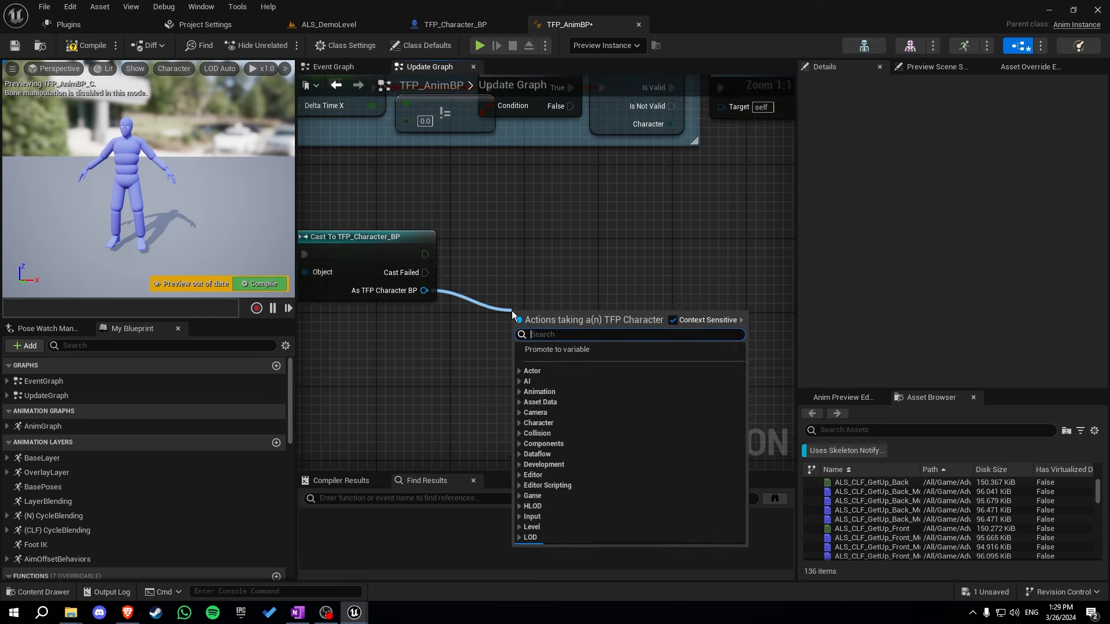
text(get s)
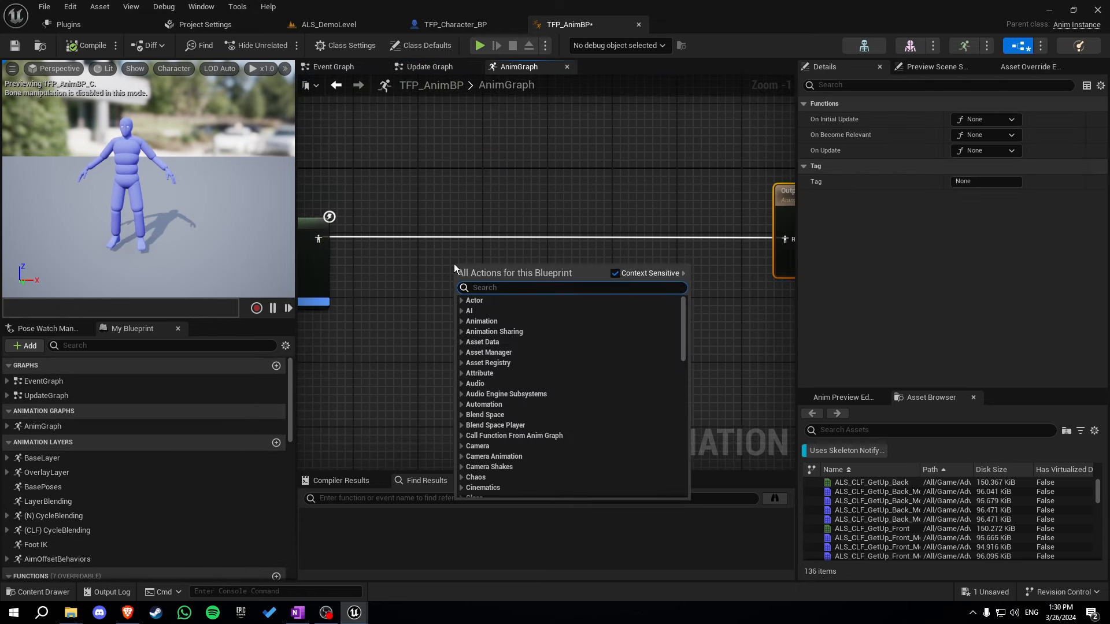
Add a rotation-only Transform (Modify) Bone adding to existing rotation, wired through to Output Pose
text(transform mod)
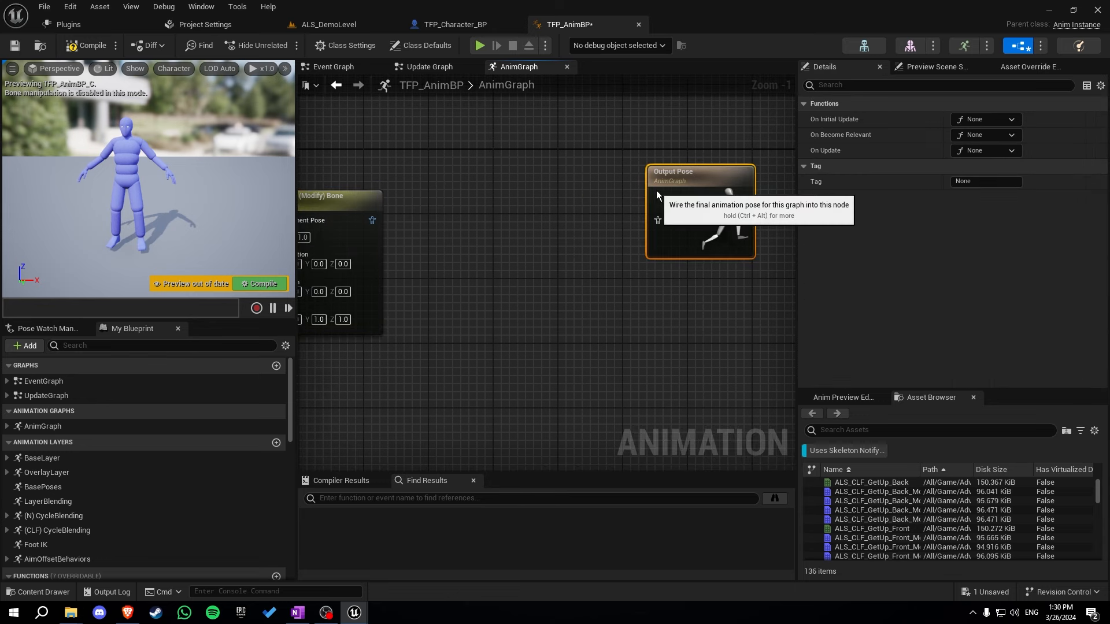
click(434, 199)
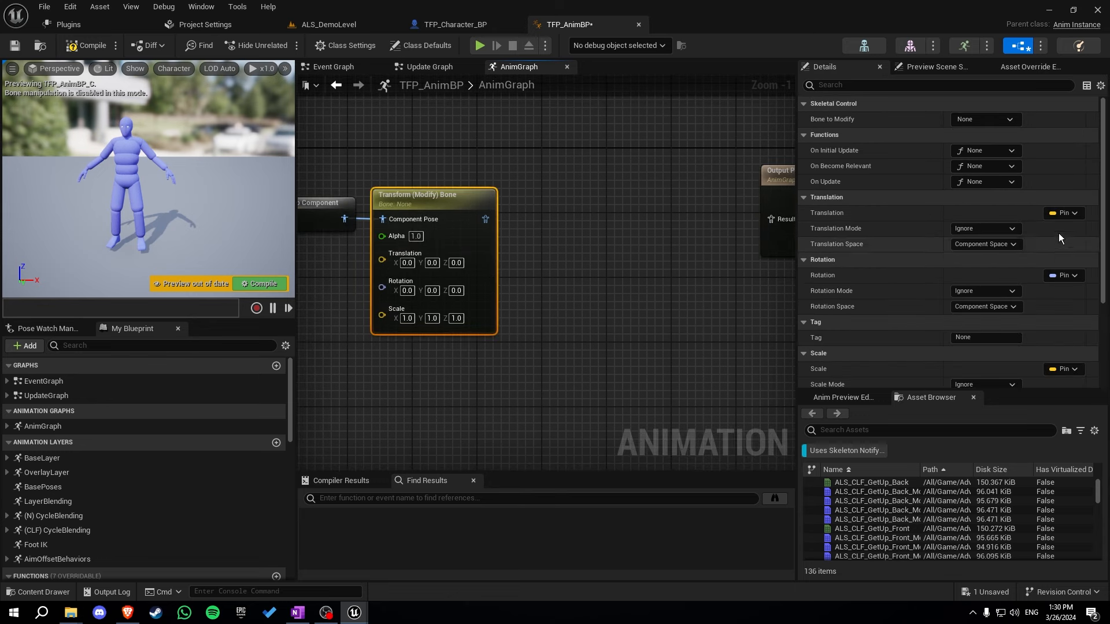
click(1063, 213)
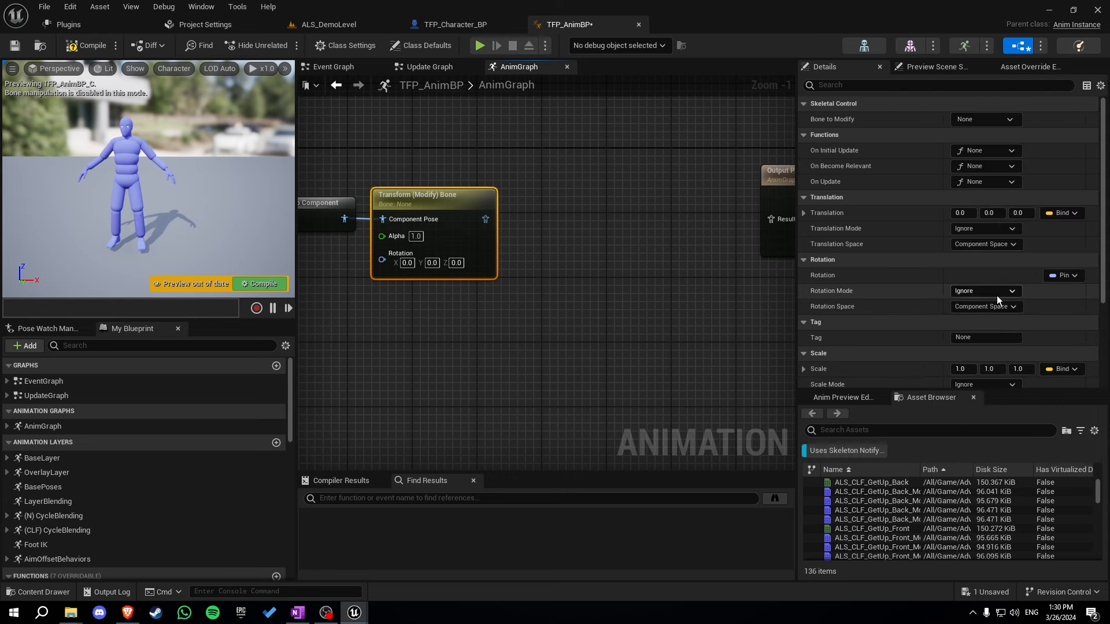
click(984, 290)
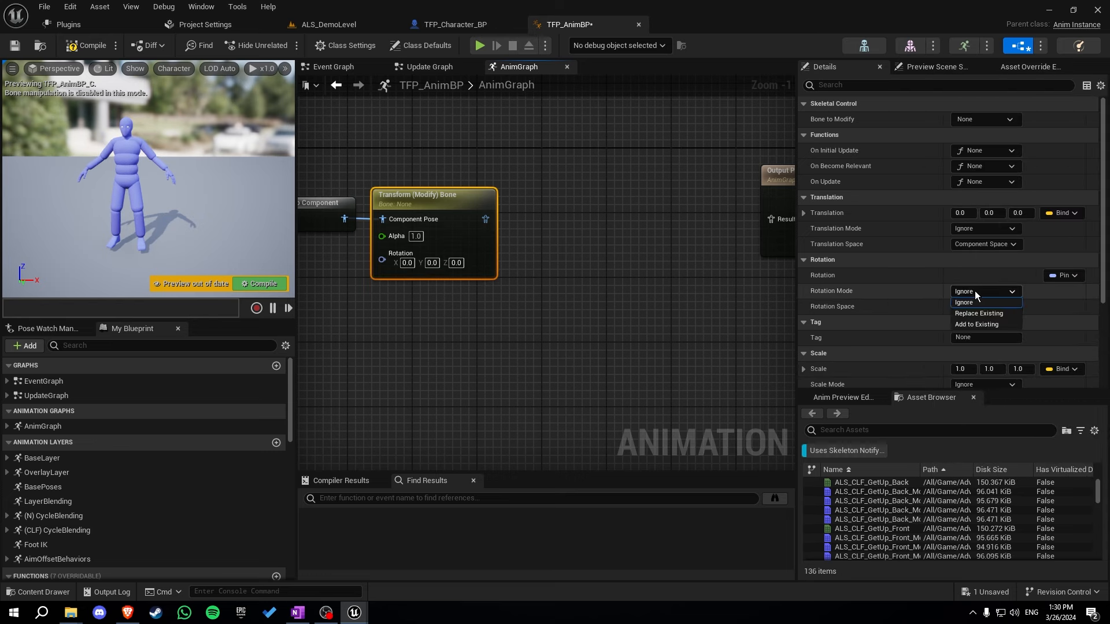
click(977, 325)
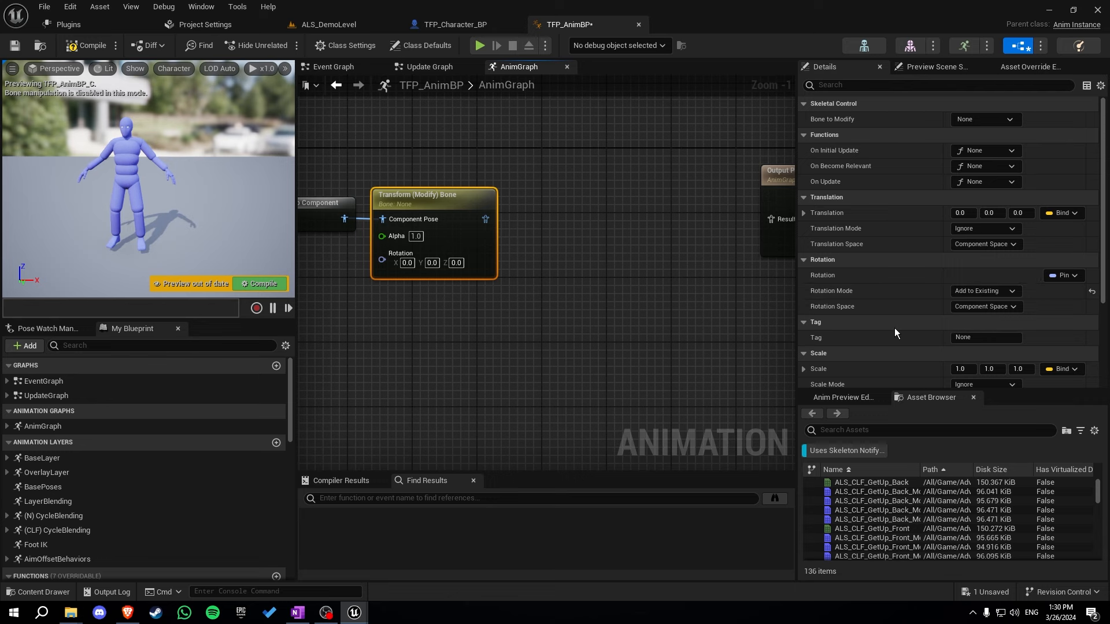
mouse_move(549, 275)
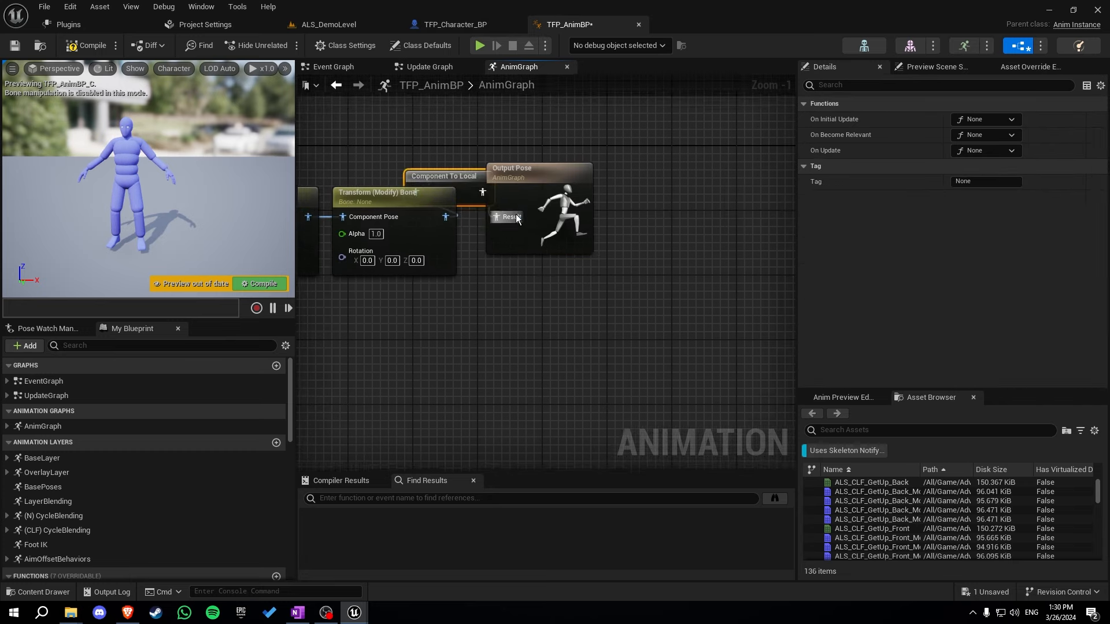
drag(444, 176, 506, 200)
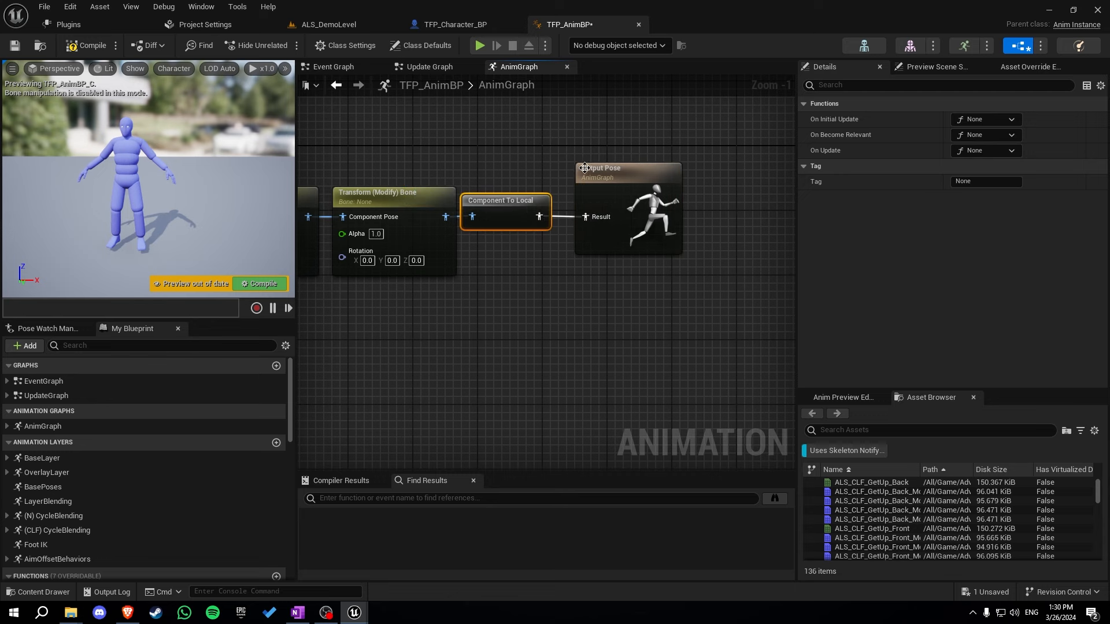
click(393, 192)
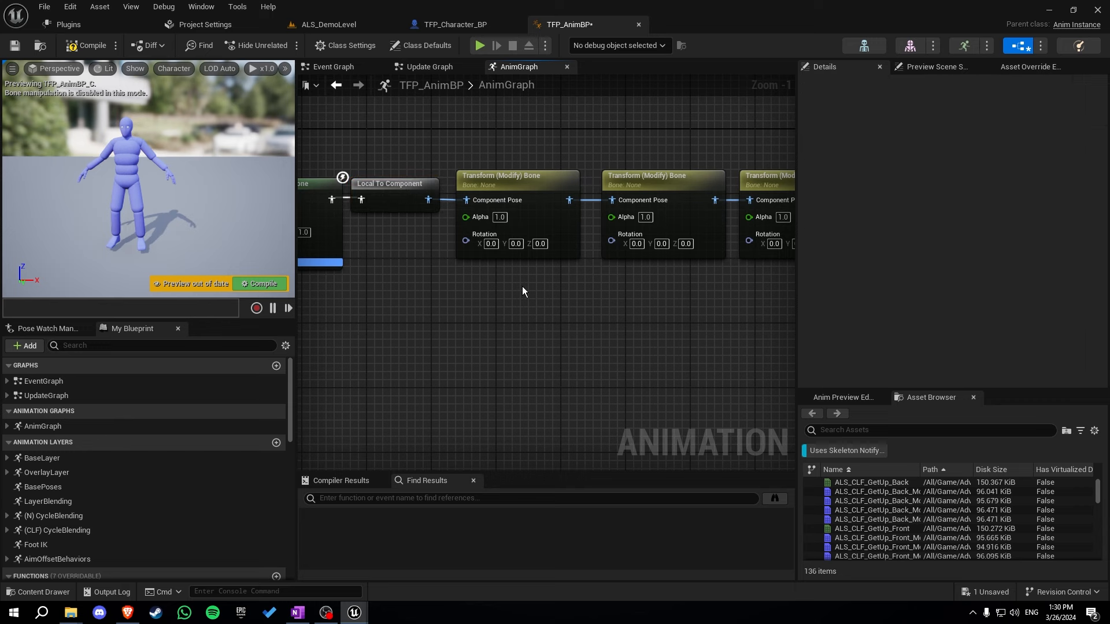
Drive Make Rotator X from Spine Rotation Pitch into all three Transform Bone rotations, and compile
scroll(down, 3)
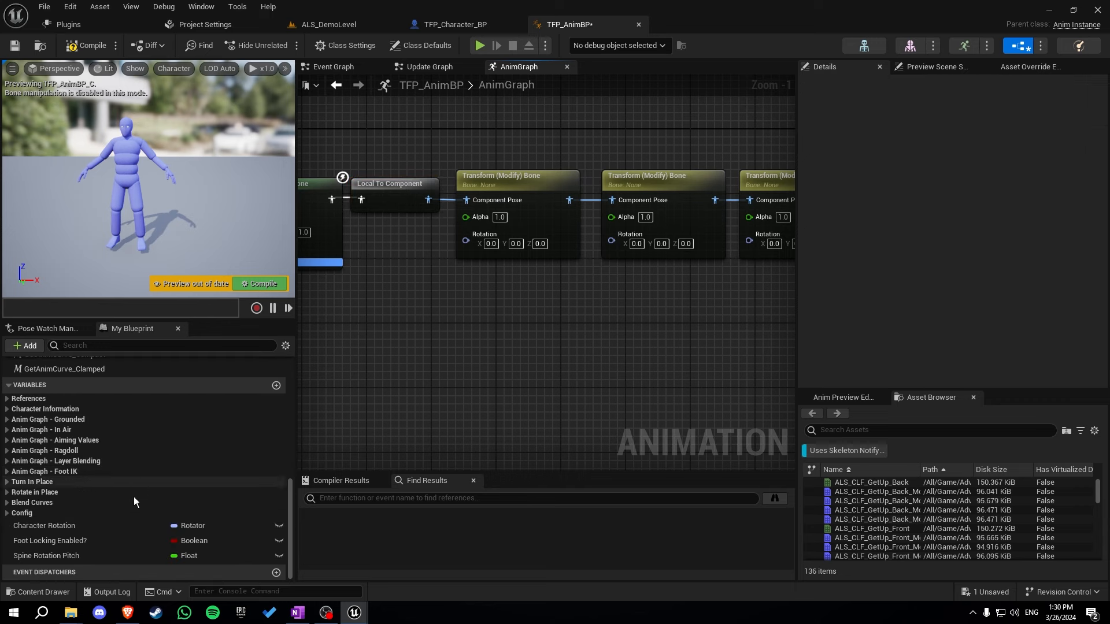
click(47, 555)
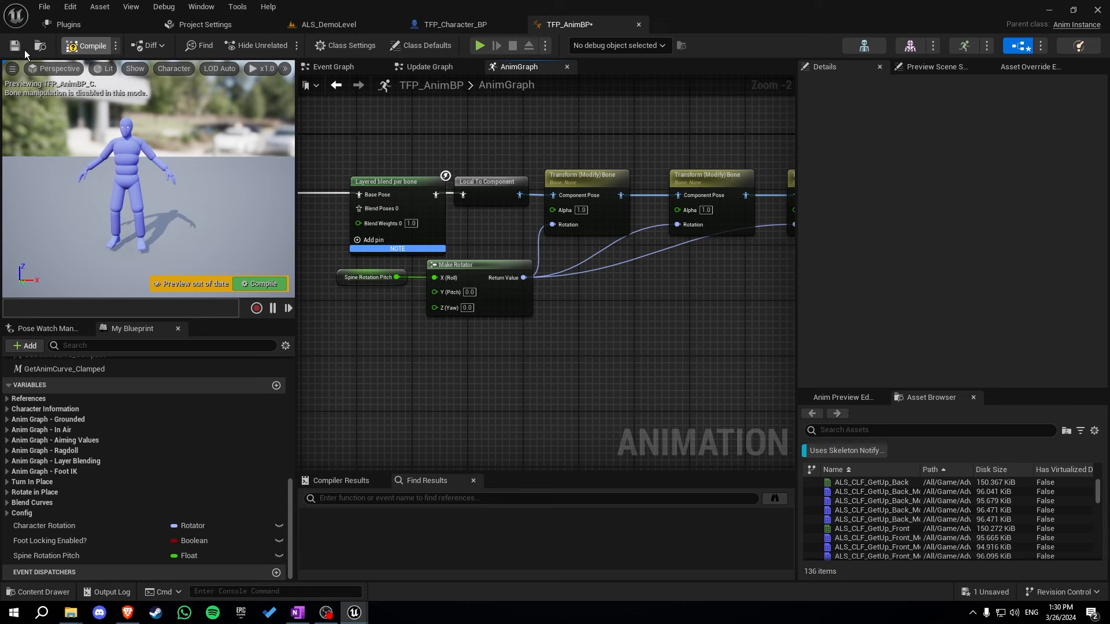
click(86, 45)
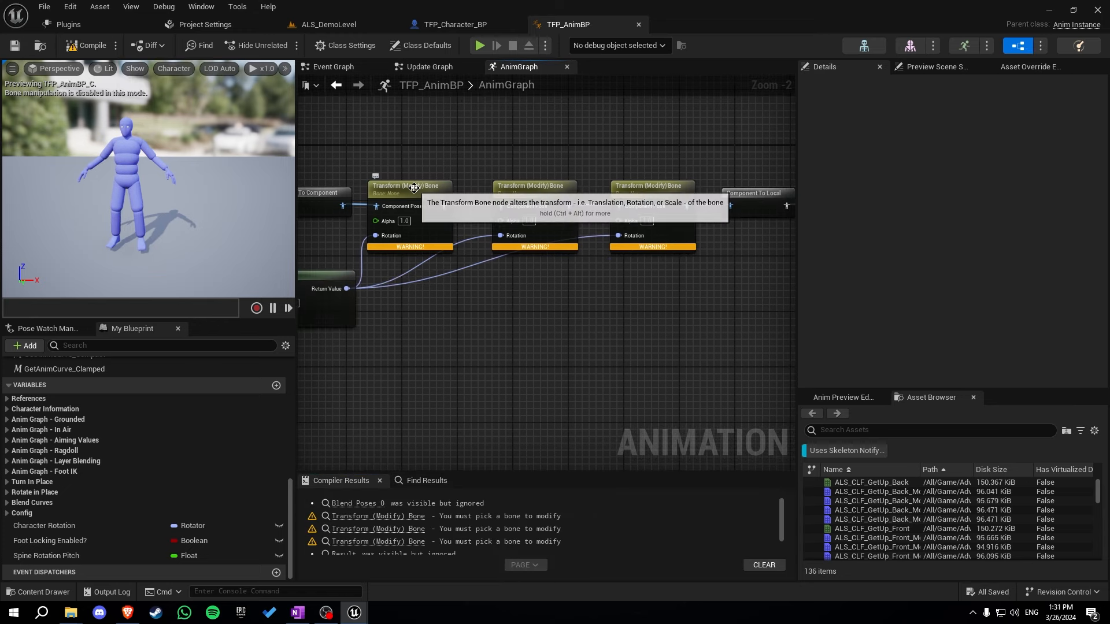
mouse_move(400, 189)
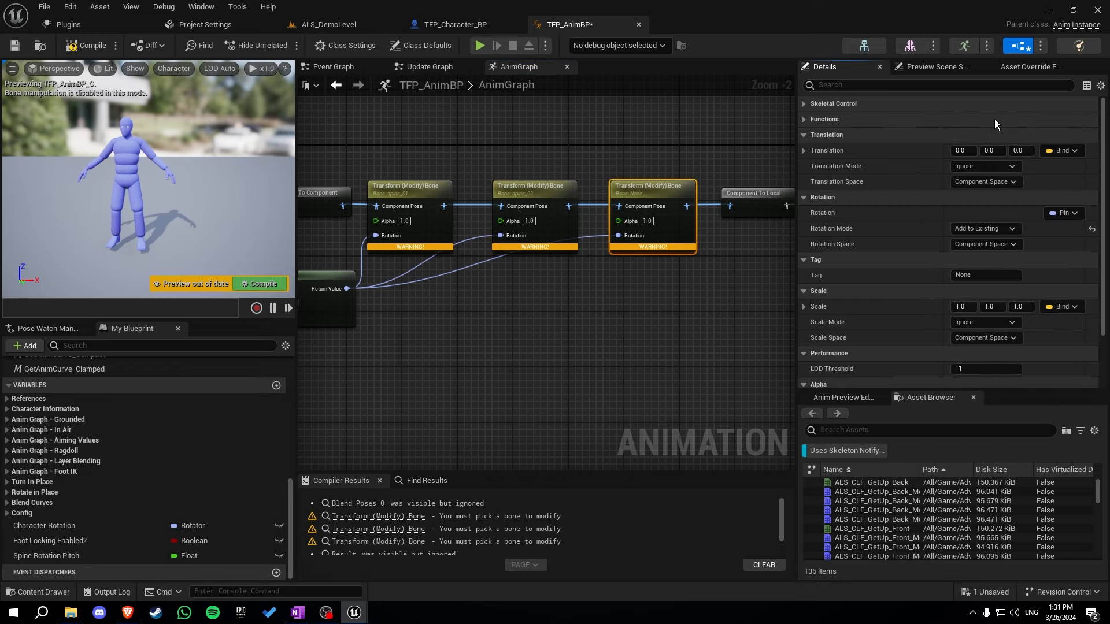
Set the Transform Bone nodes to spine_01/02/03, then play ALS_DemoLevel
click(1010, 119)
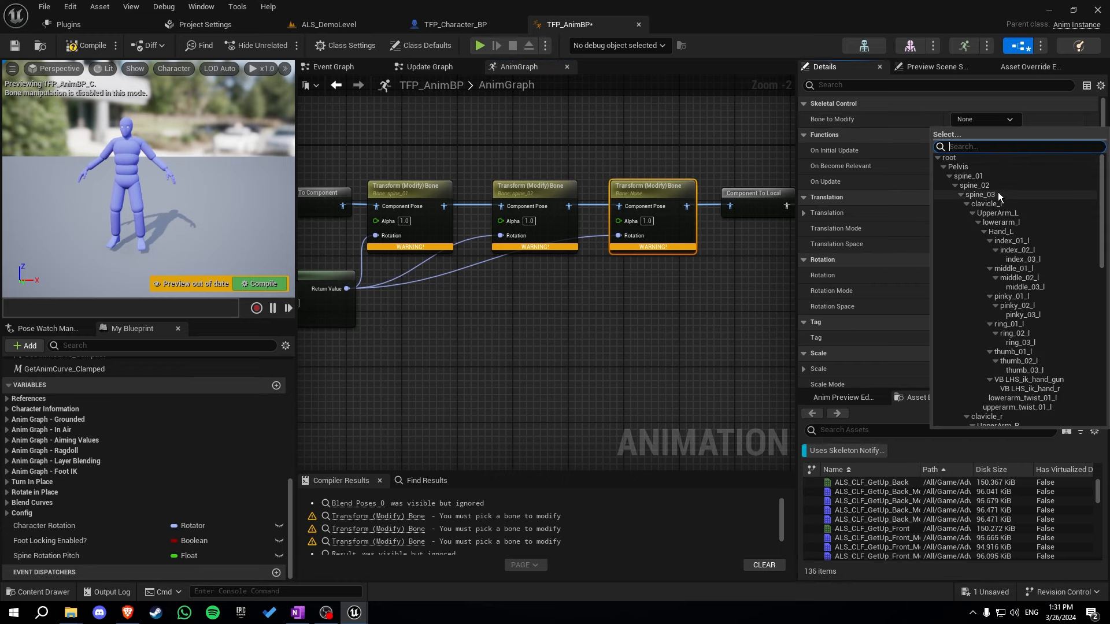
click(327, 24)
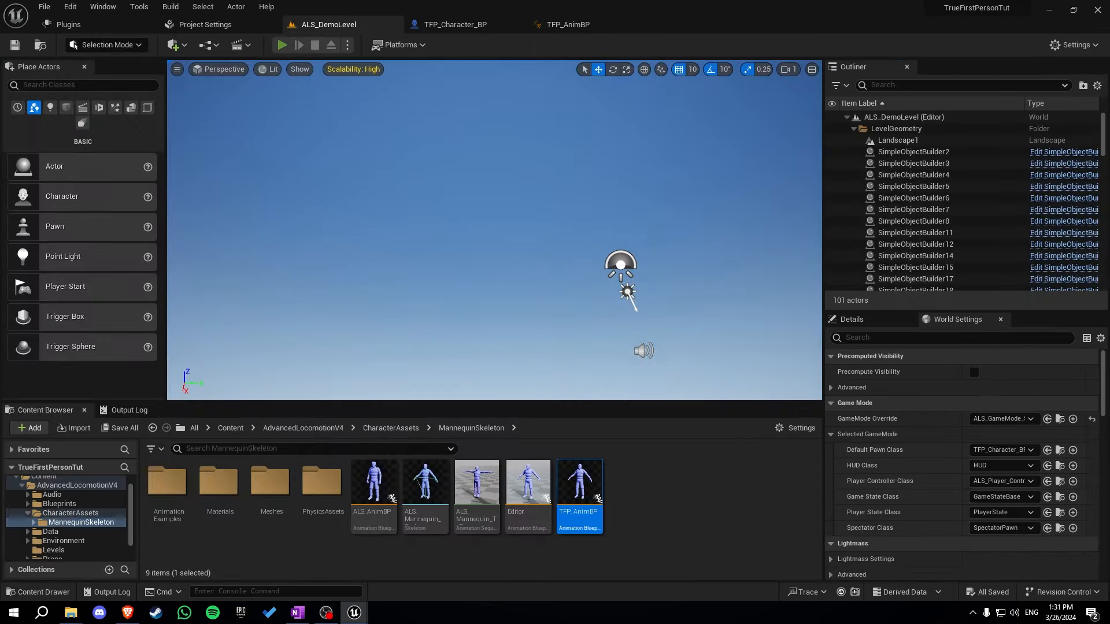
click(281, 45)
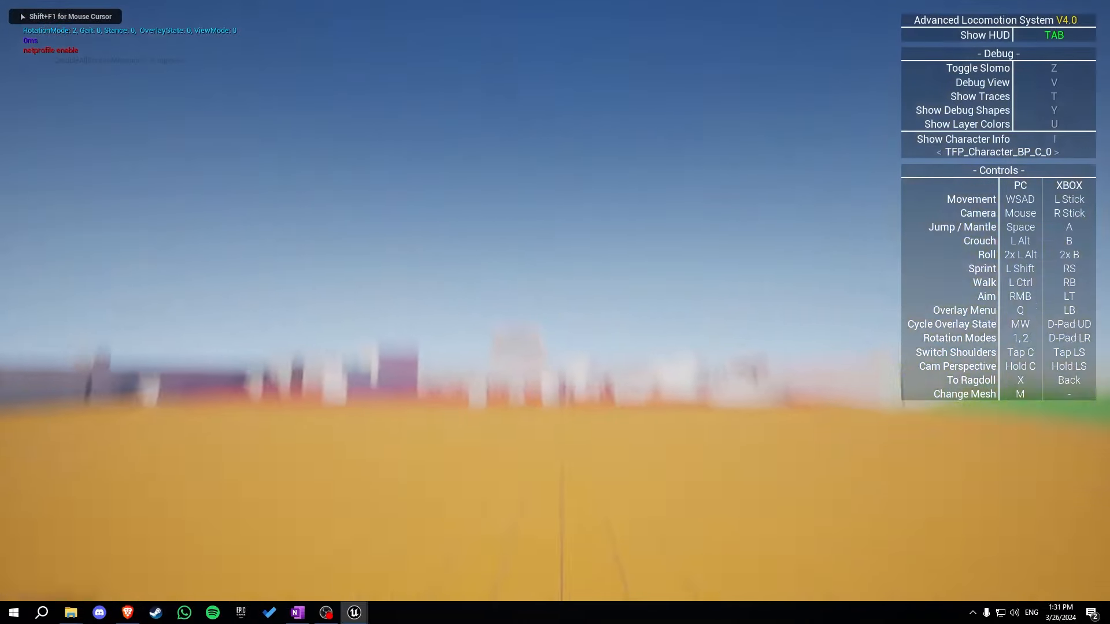